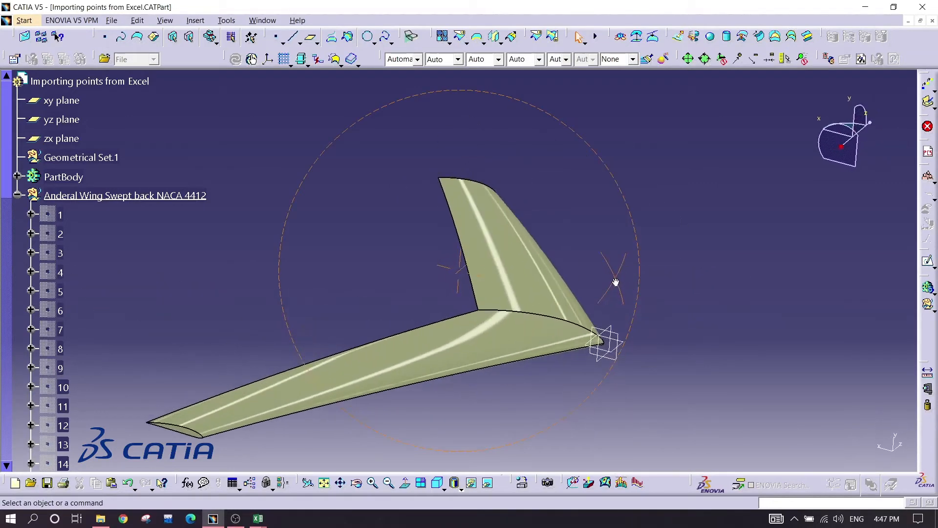
# Open the Points_EXCEL_CATIA workbook, with its 49 numbered points, in Excel
pyautogui.moveTo(616, 282); pyautogui.dragTo(412, 340)
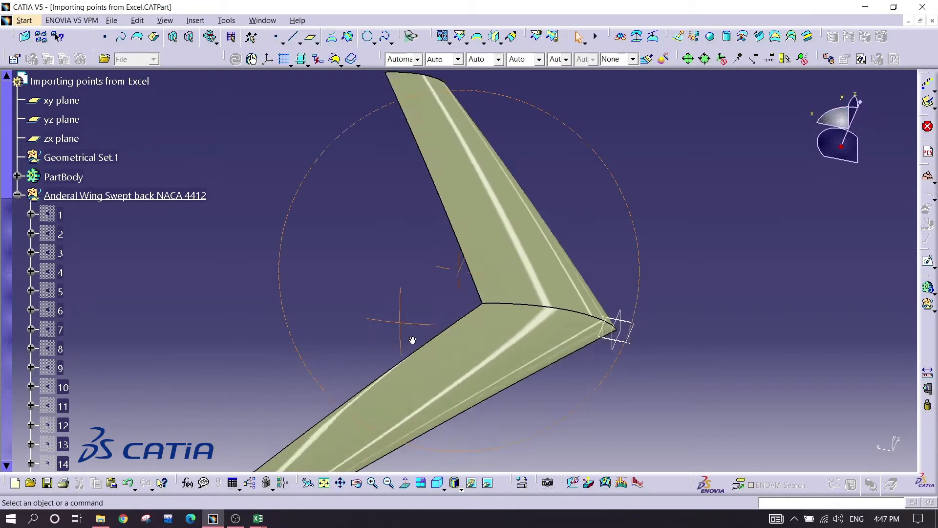
pyautogui.moveTo(411, 340); pyautogui.dragTo(523, 245)
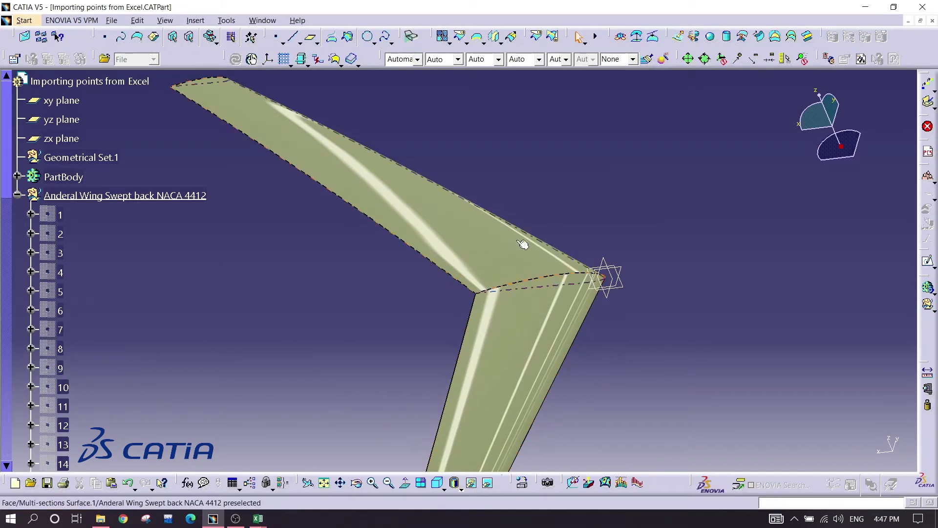
pyautogui.moveTo(523, 245); pyautogui.dragTo(530, 294)
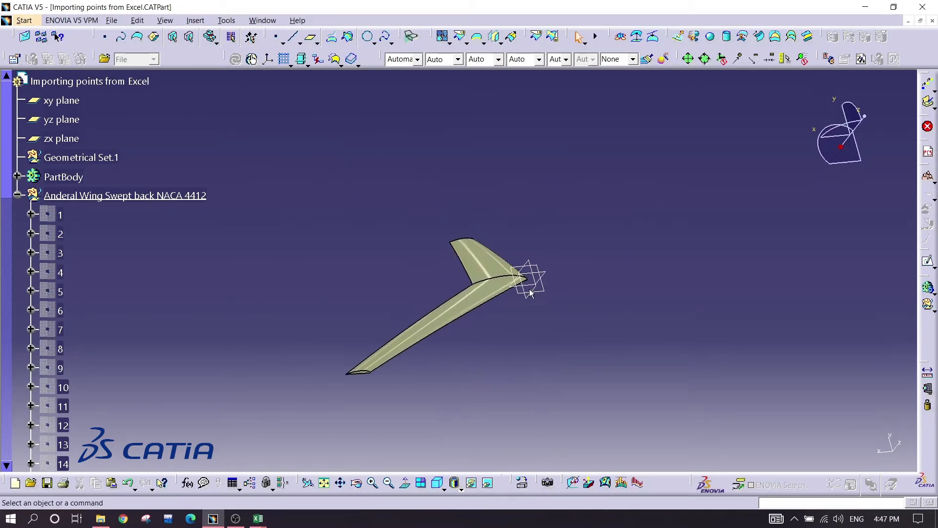
pyautogui.moveTo(530, 293); pyautogui.dragTo(568, 212)
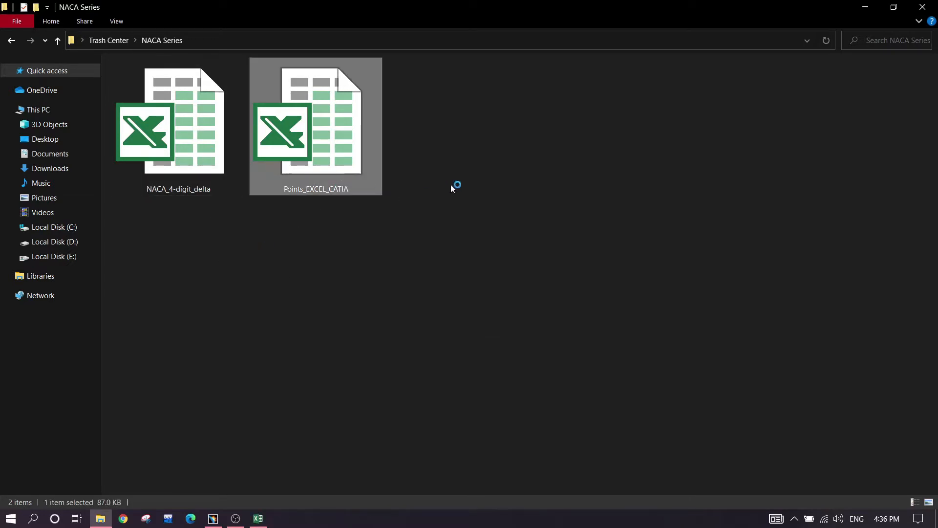
pyautogui.doubleClick(179, 120)
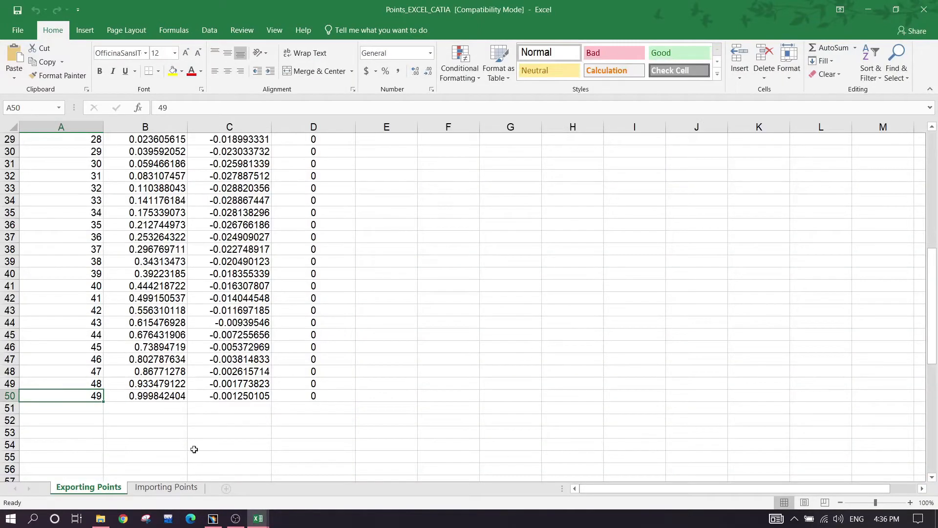
pyautogui.moveTo(258, 518)
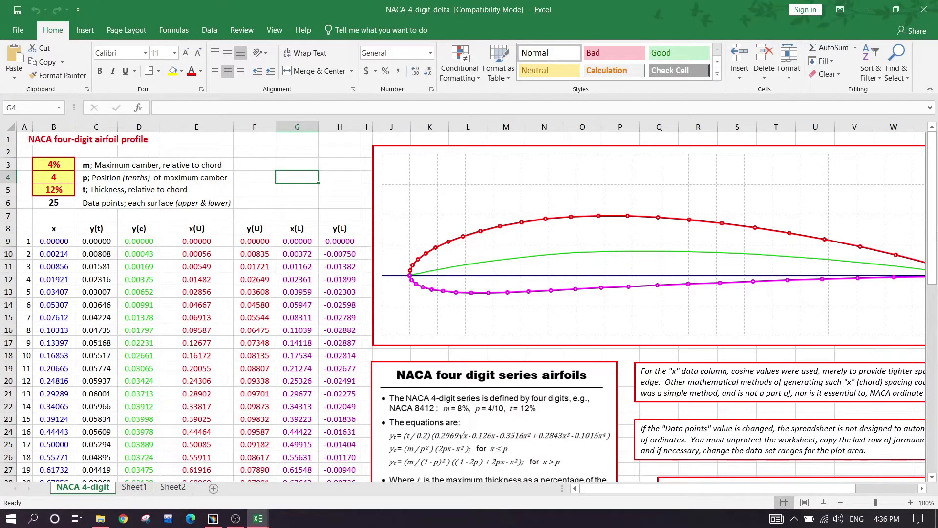
# Paste the upper-surface x(U)/y(U) coordinates as values into the X and Y columns
pyautogui.scroll(-3)
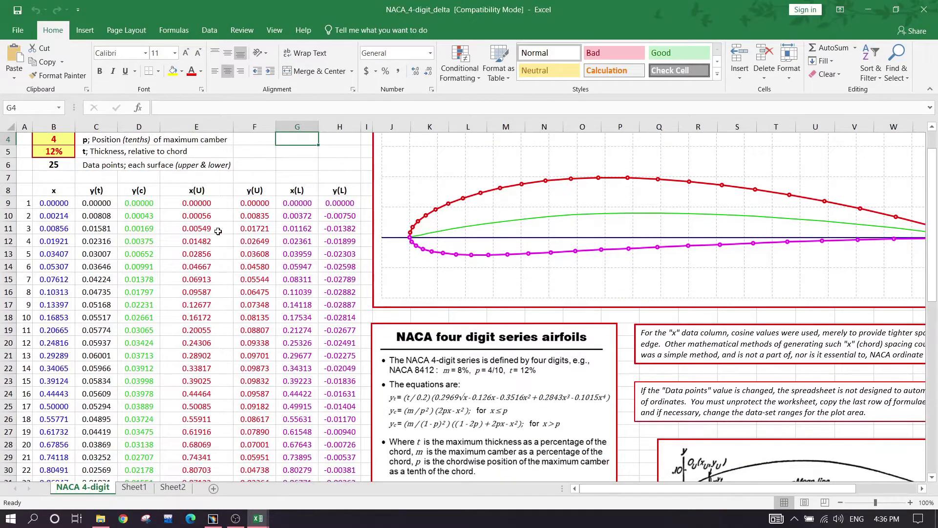
pyautogui.moveTo(196, 202); pyautogui.dragTo(297, 419)
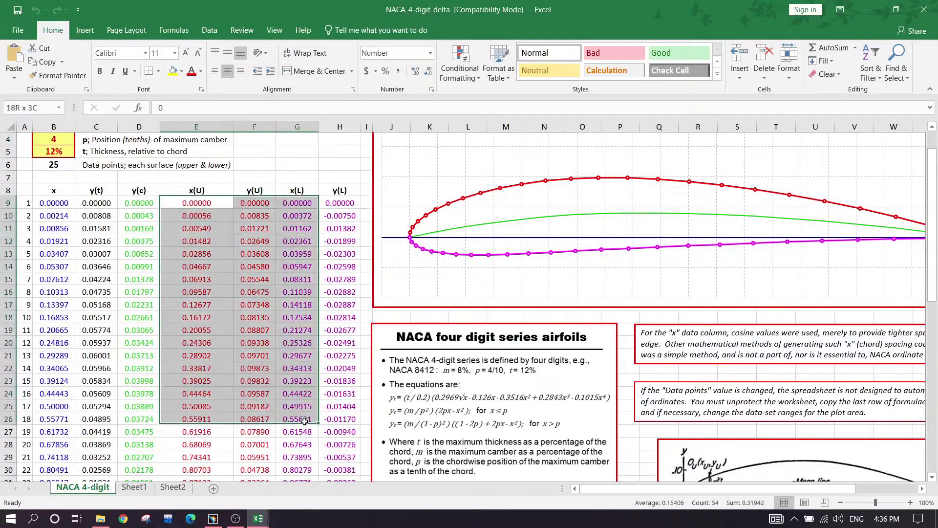
pyautogui.scroll(-3)
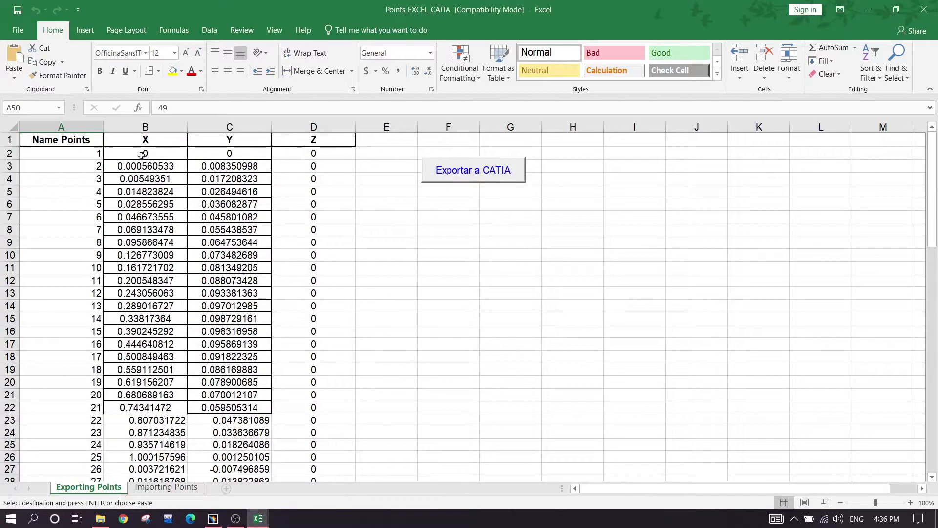
pyautogui.rightClick(143, 153)
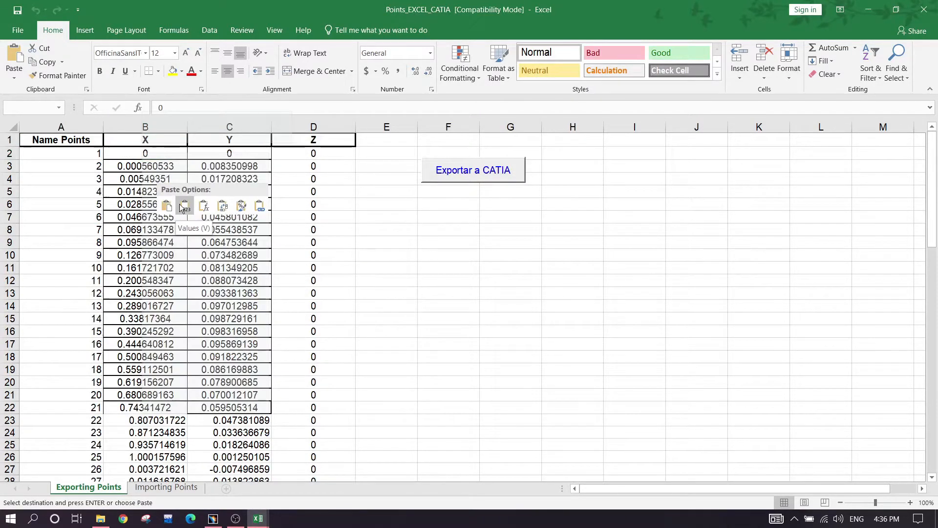
pyautogui.click(184, 205)
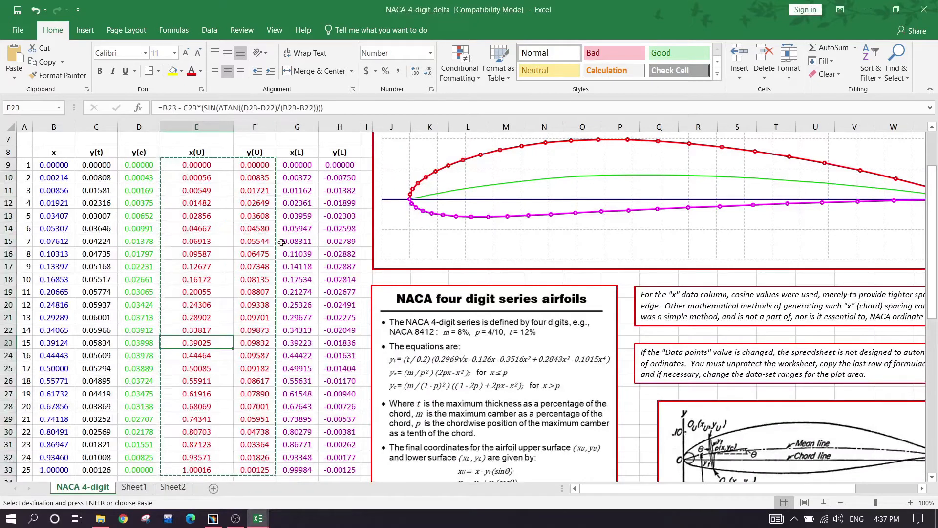
# Paste the lower-surface x(L)/y(L) coordinates as values into the remaining points
pyautogui.click(297, 177)
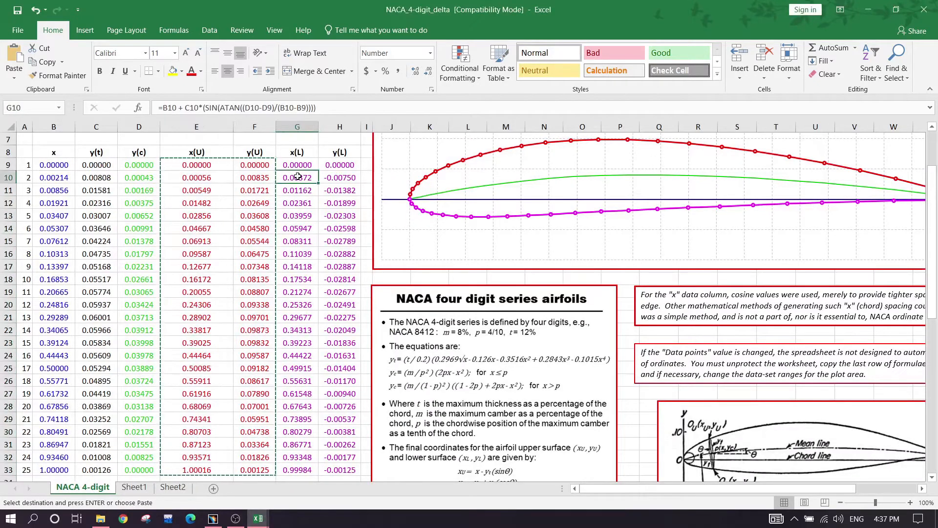
pyautogui.moveTo(333, 174)
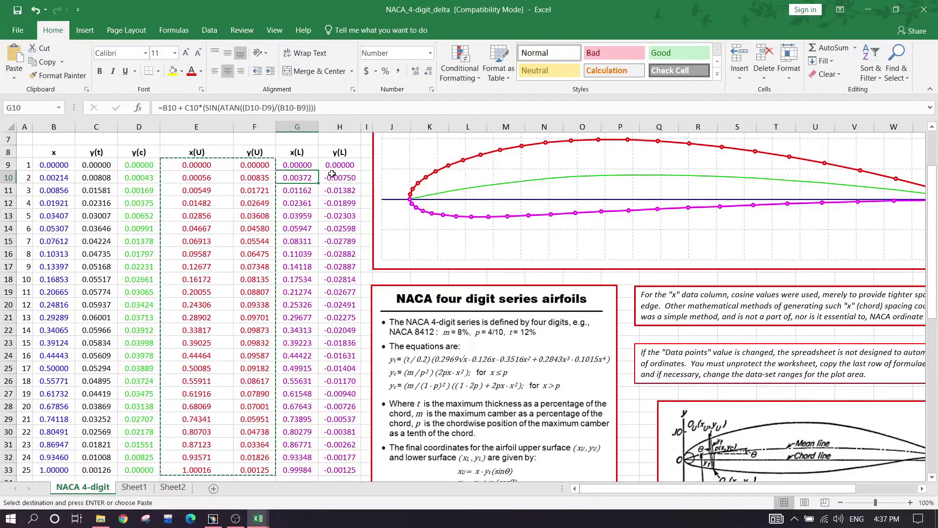
pyautogui.moveTo(297, 177); pyautogui.dragTo(339, 267)
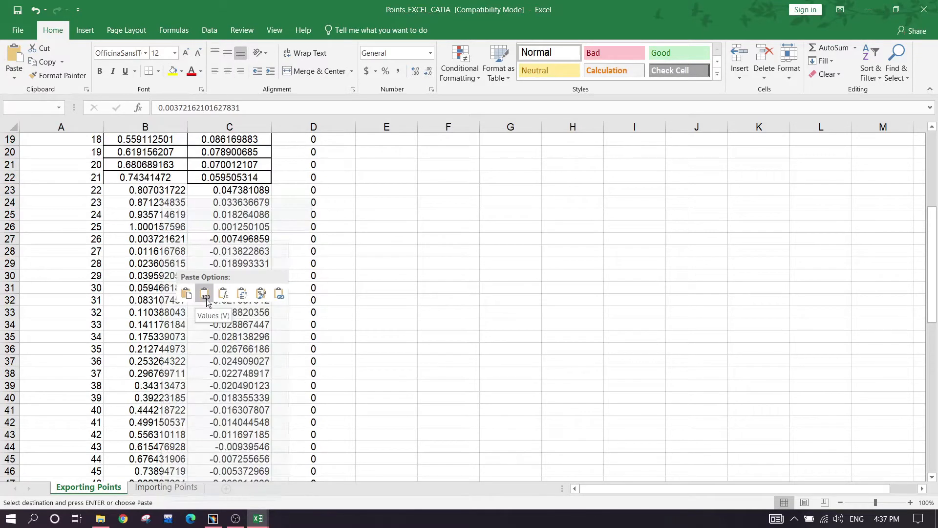
pyautogui.click(205, 293)
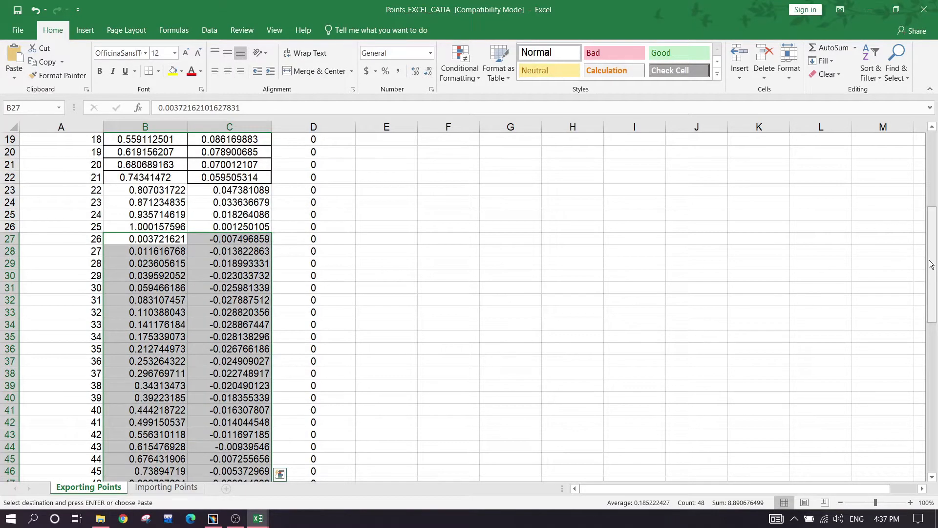
pyautogui.scroll(-3)
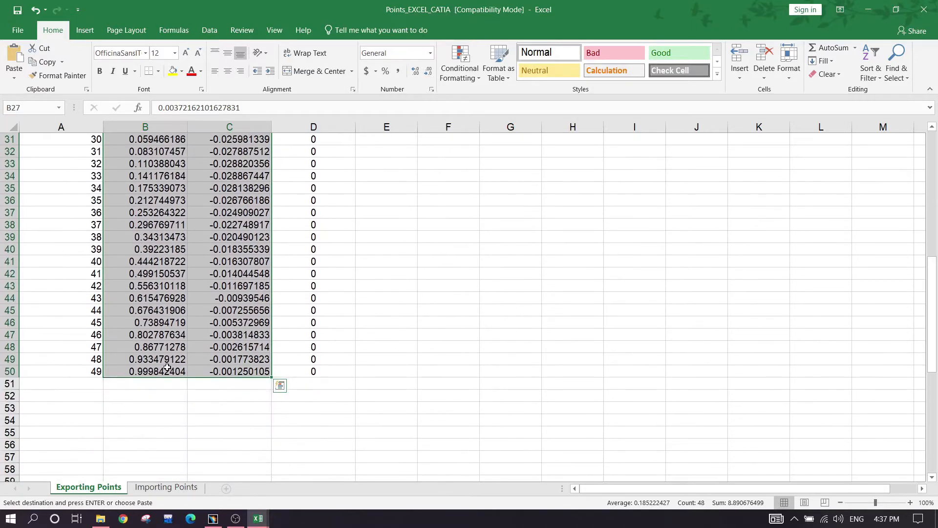
pyautogui.click(229, 408)
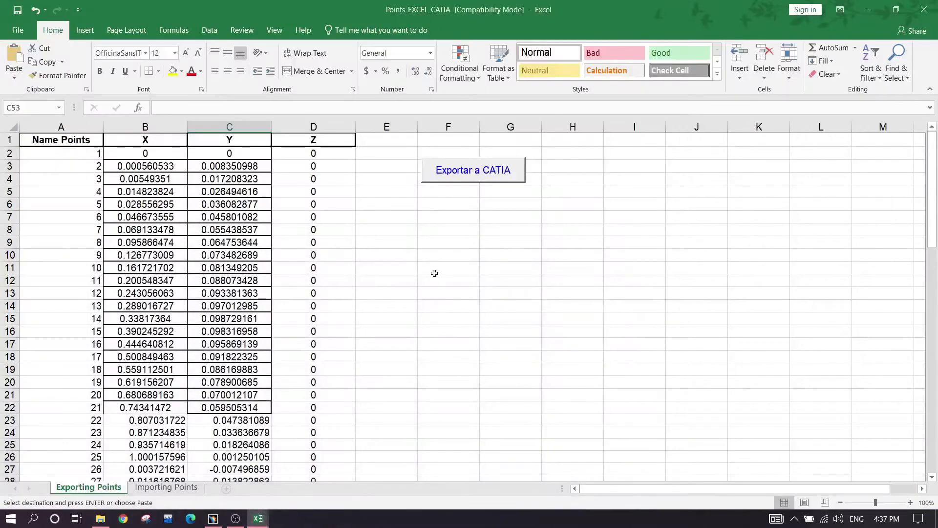
# Export the points with Exportar a CATIA into set 'Anderal Wing Swept back NACA 4412'
pyautogui.click(473, 170)
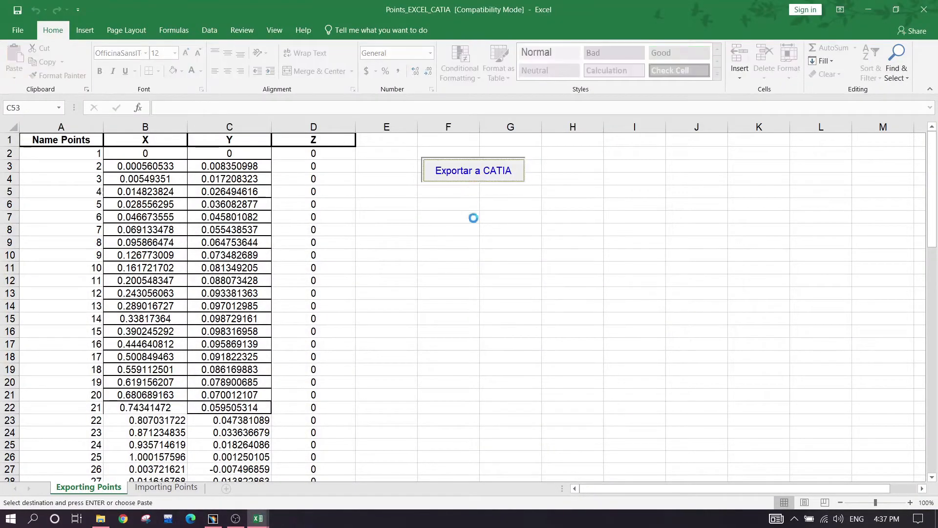
pyautogui.click(473, 171)
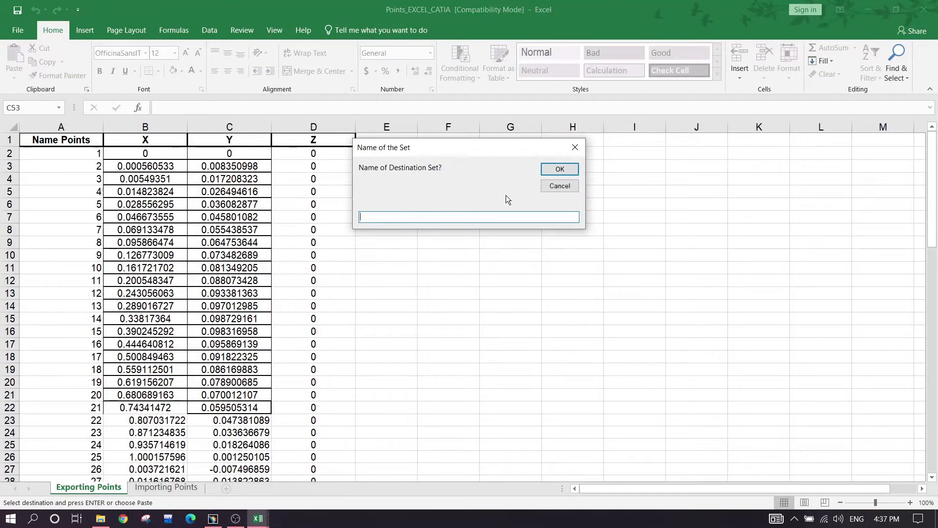
pyautogui.write('A')
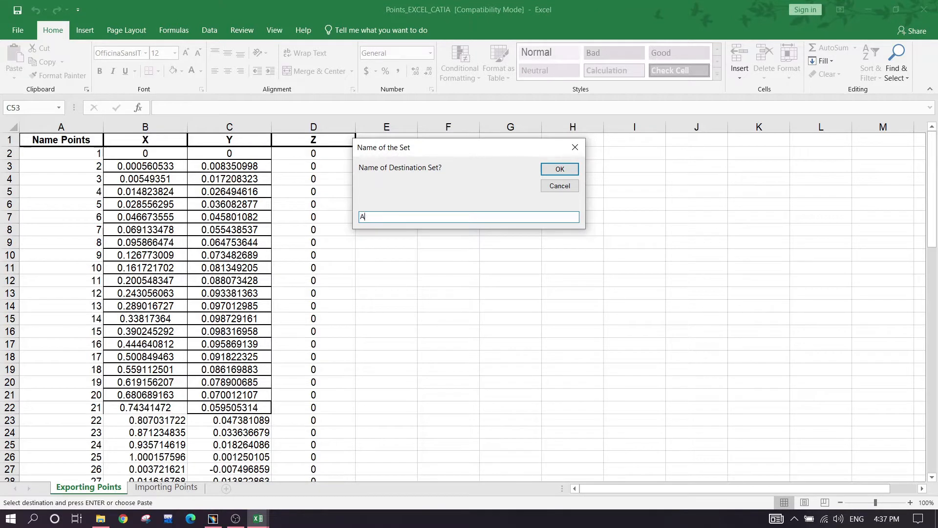
pyautogui.write('nderak')
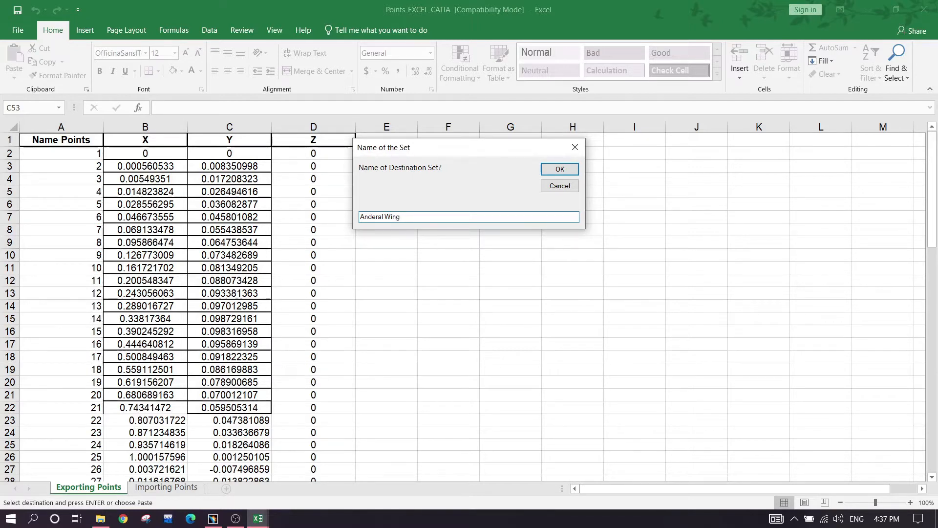
pyautogui.write('Swept')
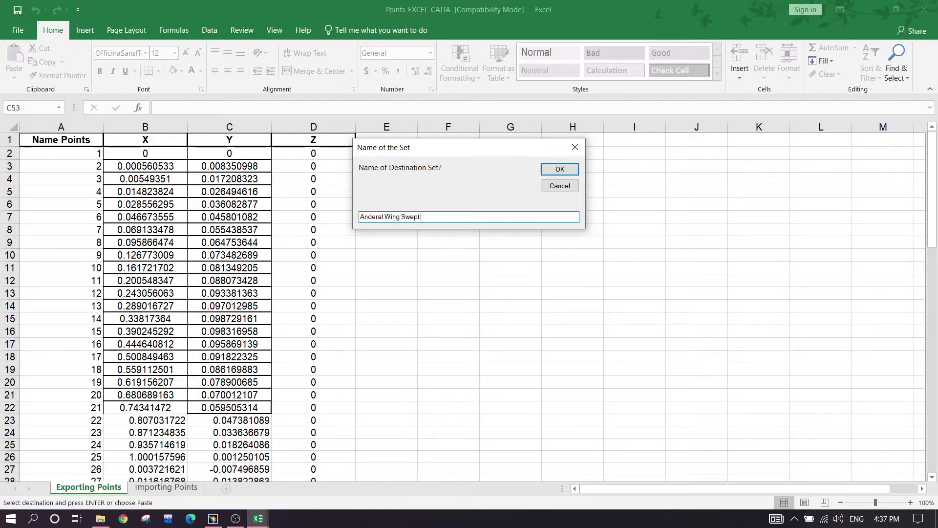
pyautogui.write('back NACA 4412')
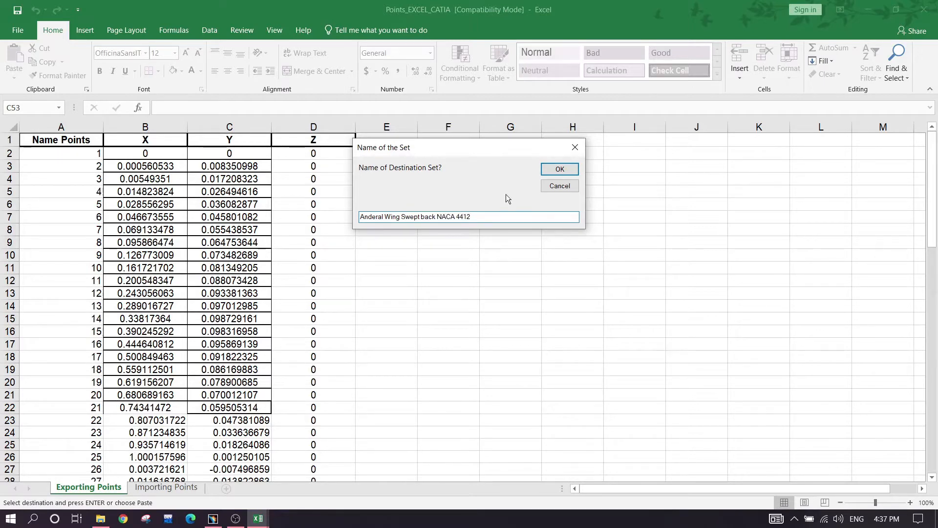
pyautogui.click(558, 169)
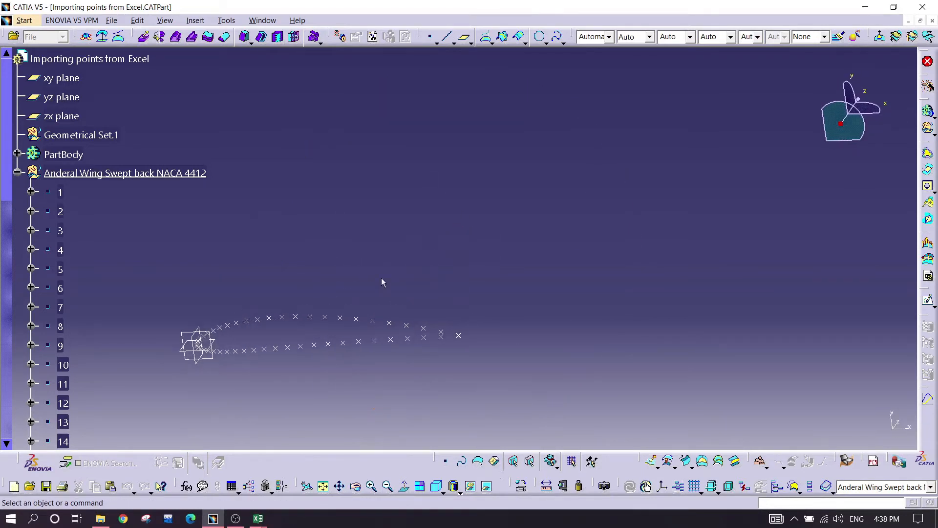
# View the imported airfoil points flat with Fit All, then open the Start workbench menu
pyautogui.moveTo(384, 282); pyautogui.dragTo(472, 240)
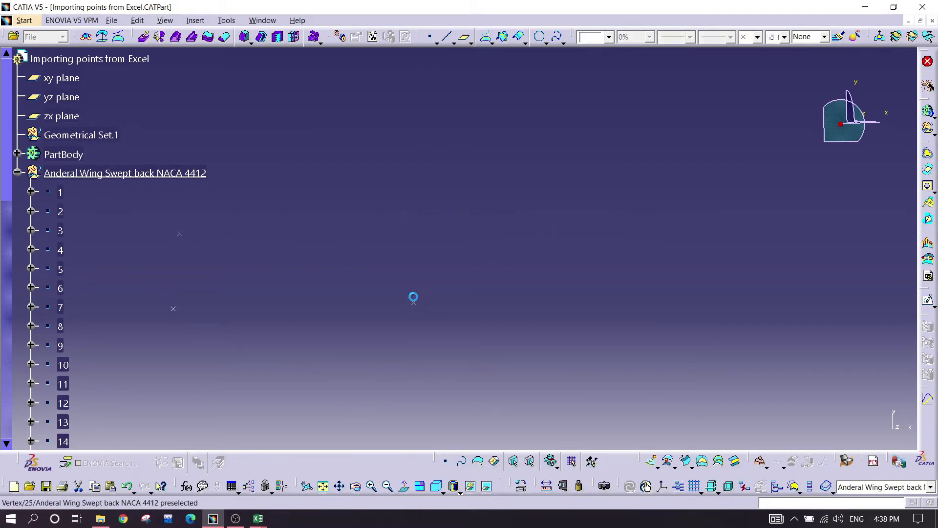
pyautogui.click(413, 297)
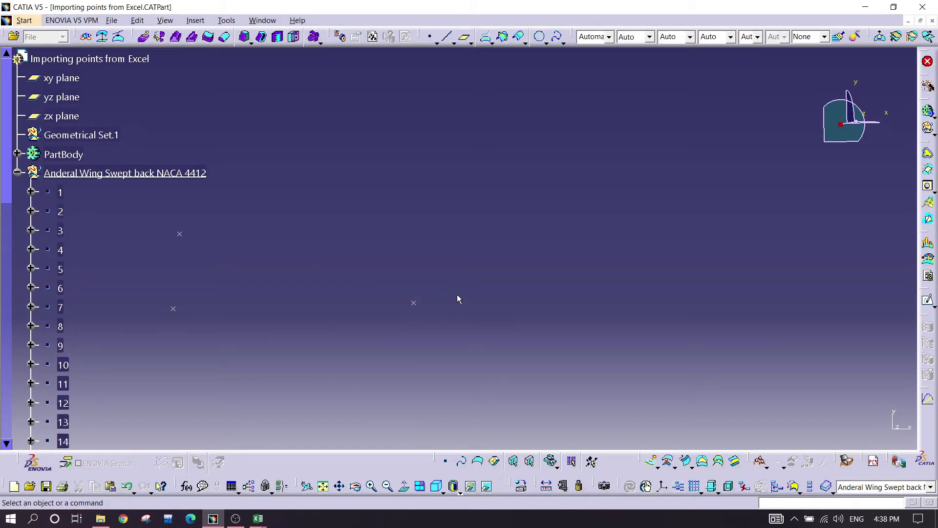
pyautogui.moveTo(349, 251)
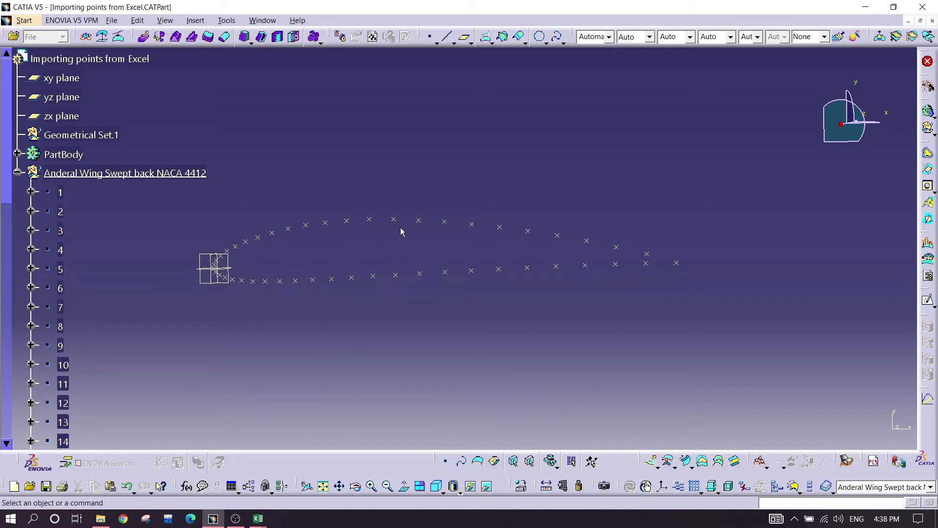
pyautogui.click(24, 19)
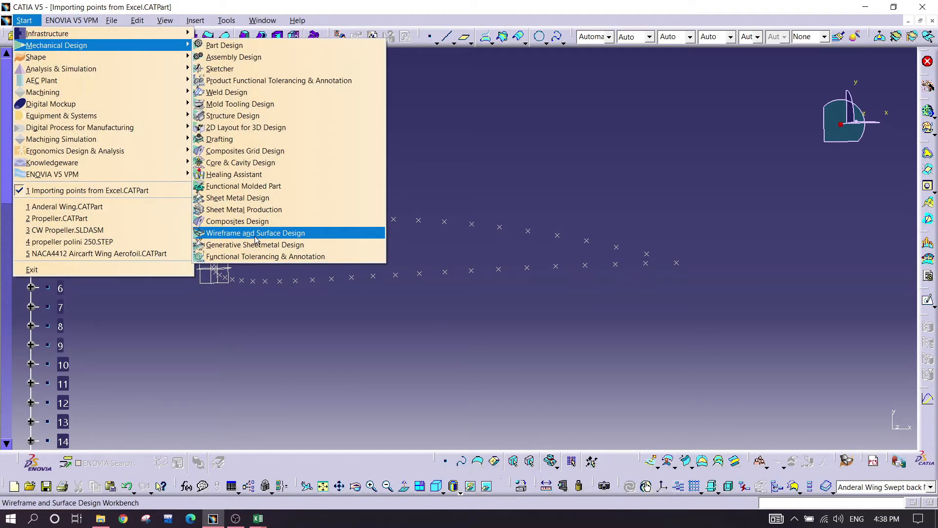
# Enter Wireframe and Surface Design and thread a spline through airfoil points 49, 24, 23, 22
pyautogui.click(255, 233)
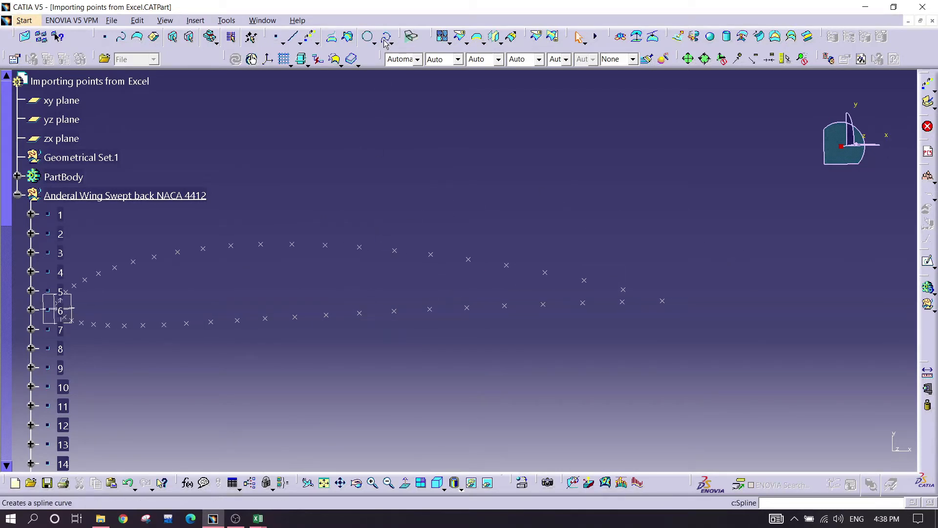
pyautogui.click(384, 37)
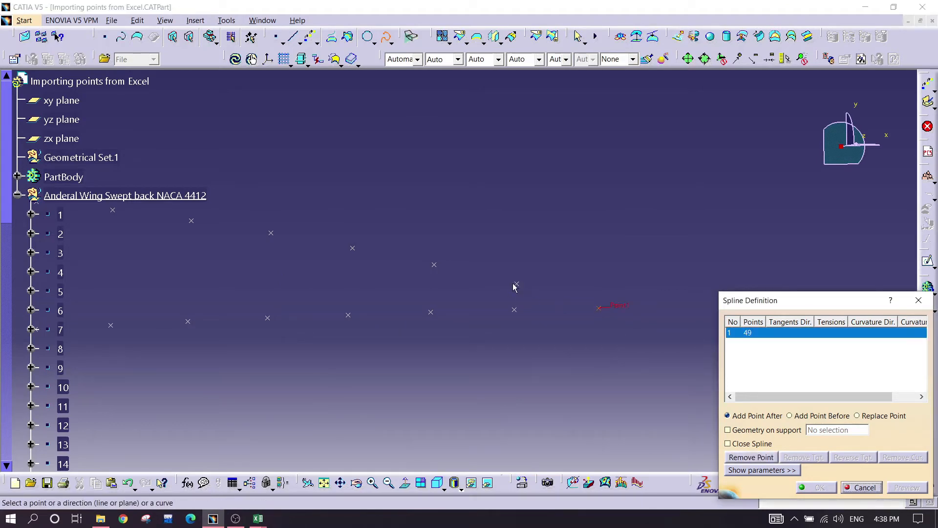
pyautogui.click(513, 283)
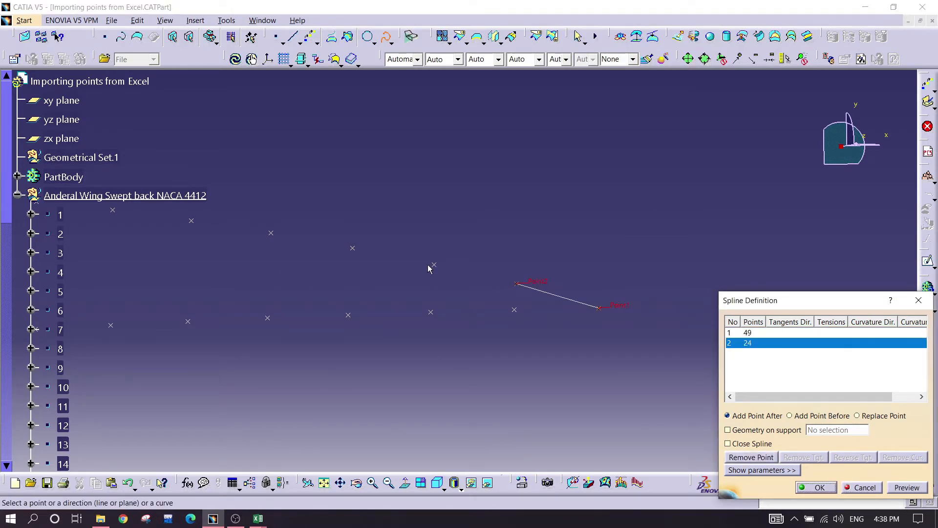
pyautogui.click(371, 260)
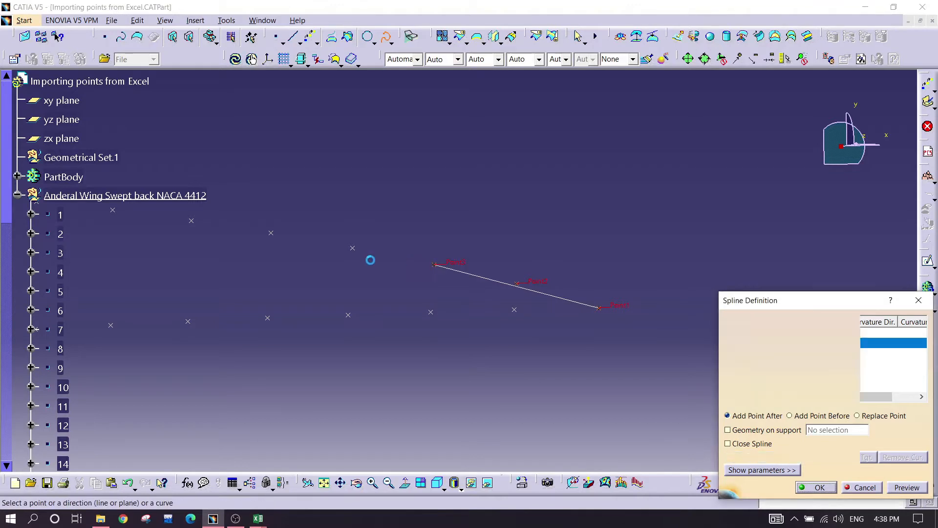
pyautogui.click(627, 292)
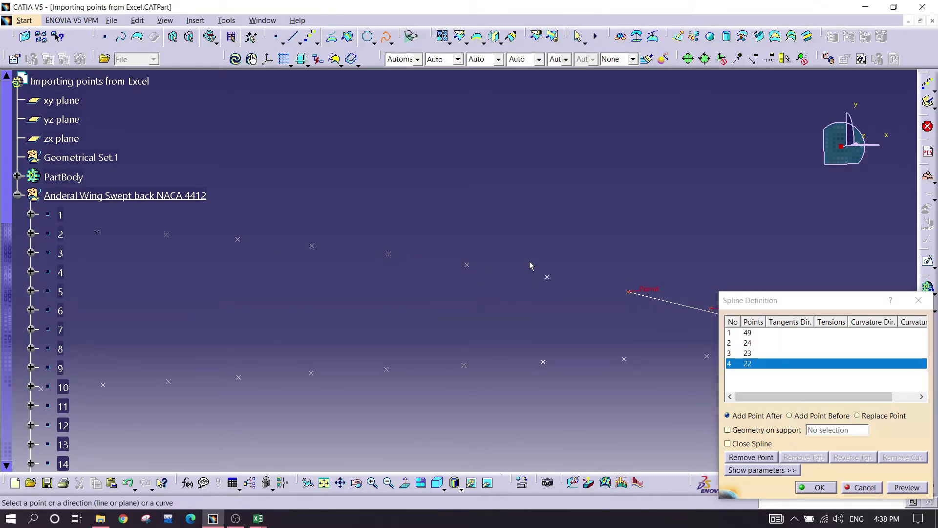
pyautogui.click(388, 254)
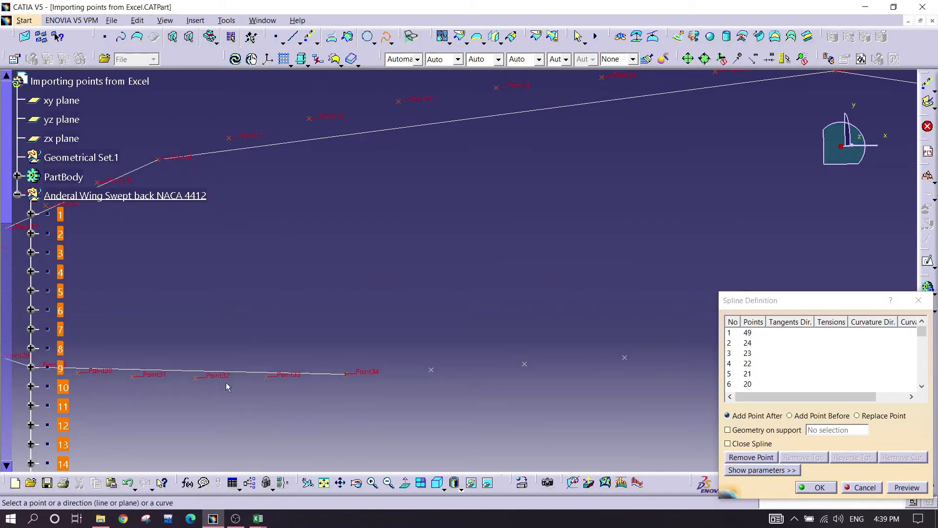
pyautogui.moveTo(386, 137)
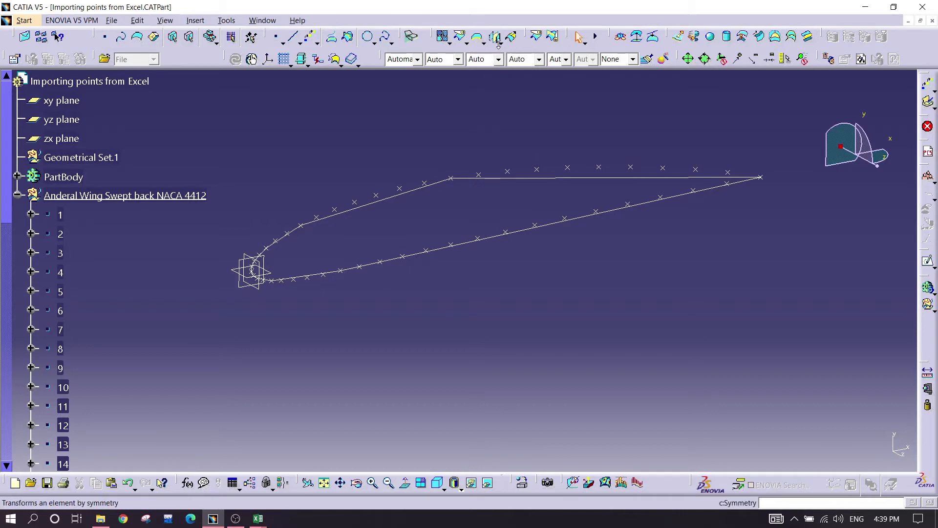
# Scale Spline.1 about the yz plane with ratio 100, creating Scaling.1
pyautogui.click(499, 37)
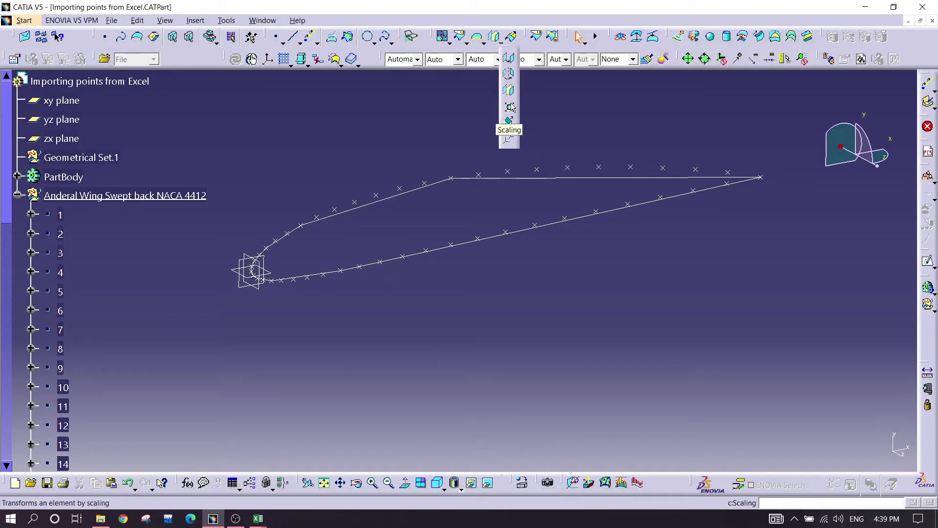
pyautogui.click(508, 119)
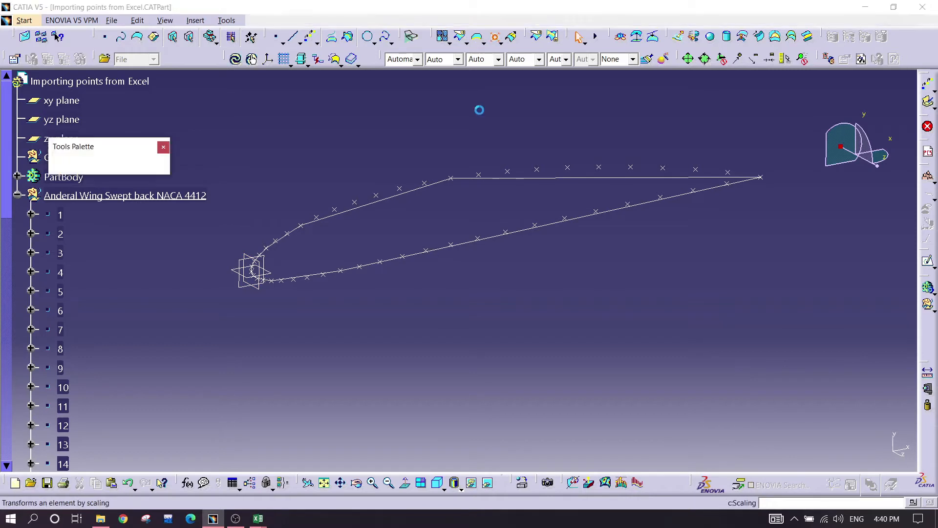
pyautogui.click(251, 267)
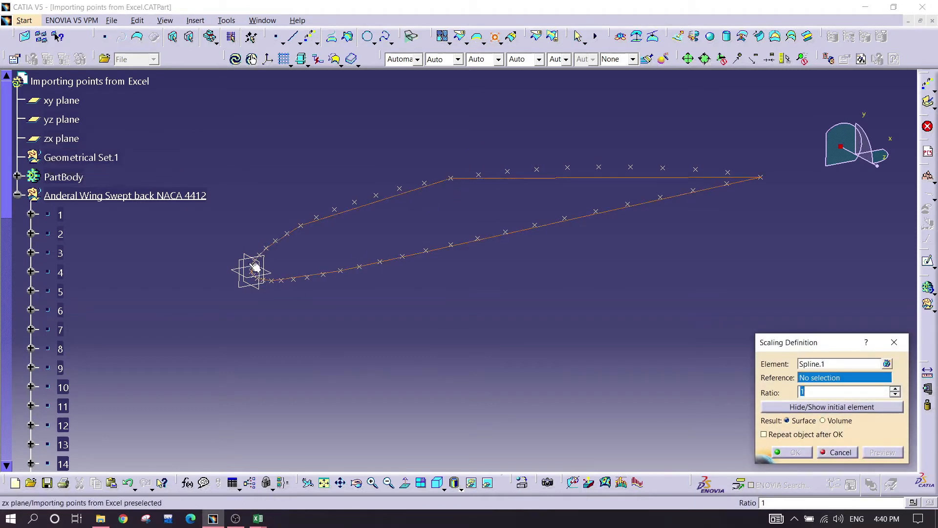
pyautogui.click(61, 120)
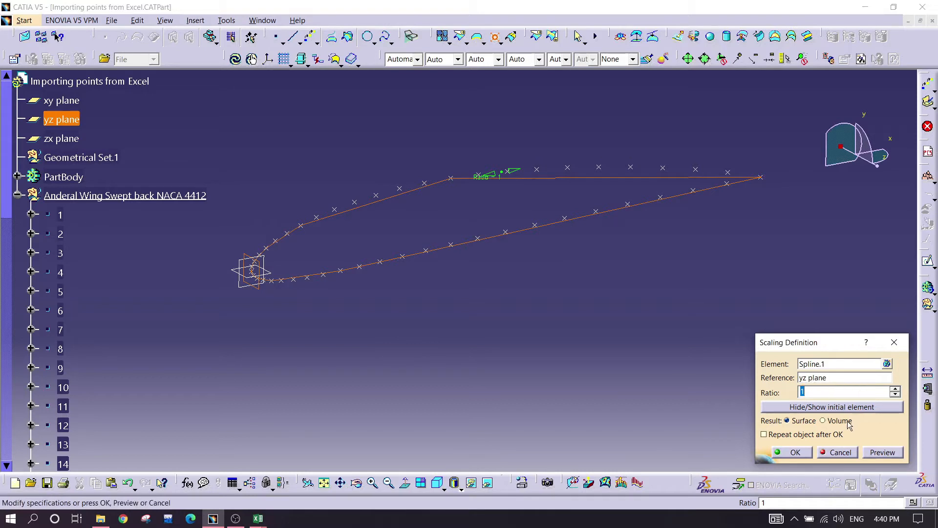
pyautogui.write('100')
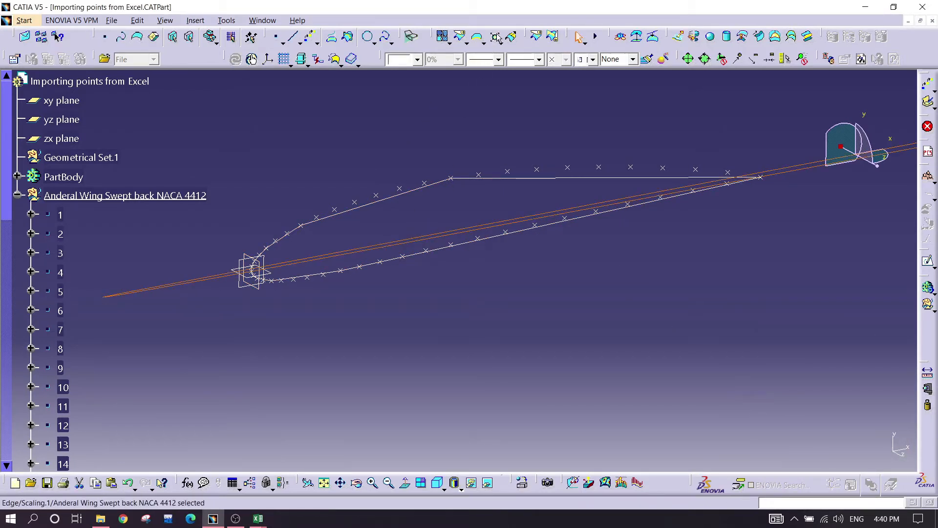
pyautogui.click(495, 37)
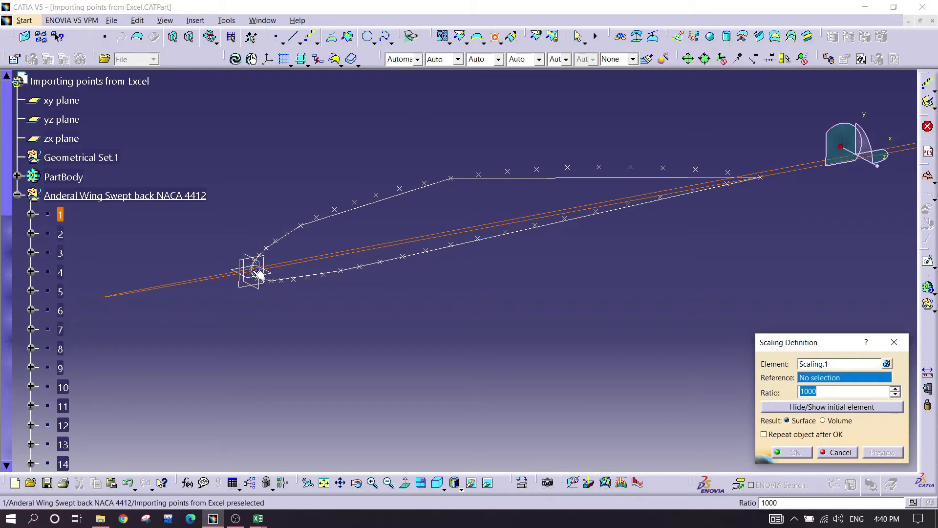
pyautogui.click(61, 138)
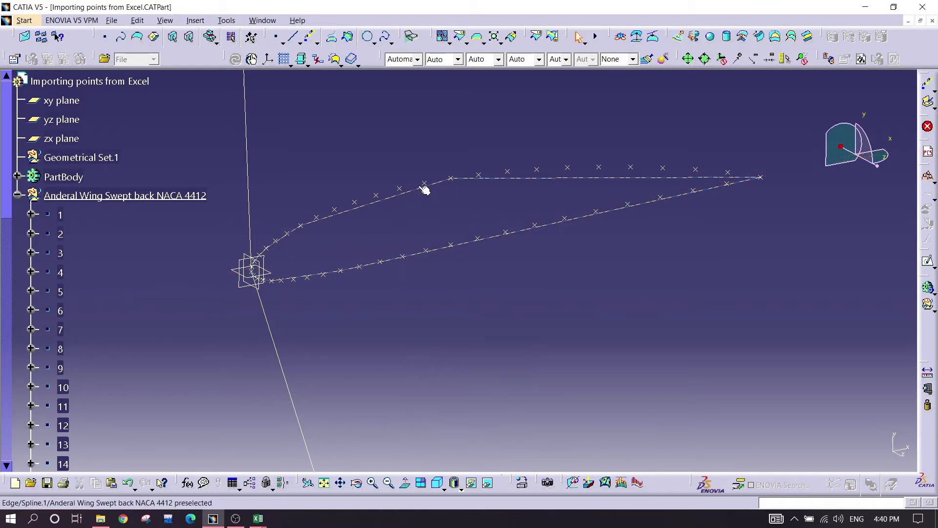
# Hide all imported points, browse the Insert menu, and rotate to inspect the airfoil curve
pyautogui.rightClick(425, 183)
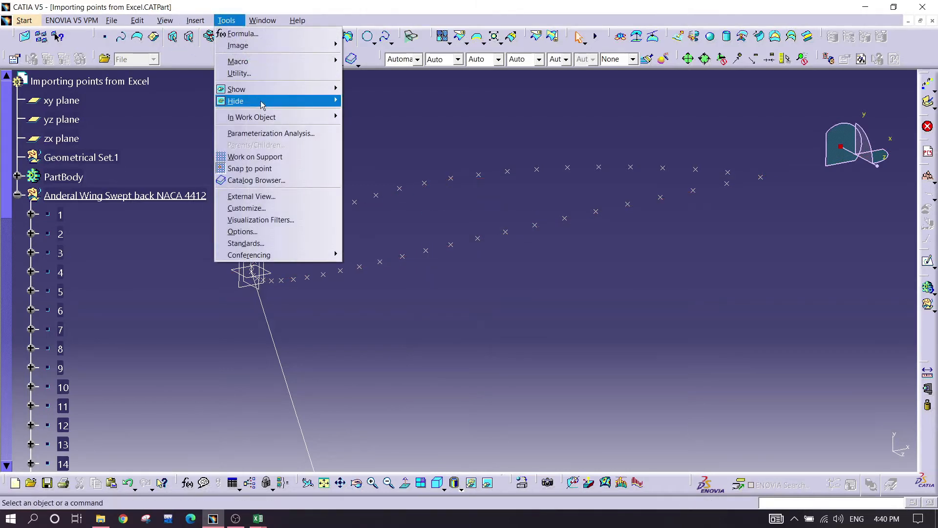
pyautogui.click(236, 100)
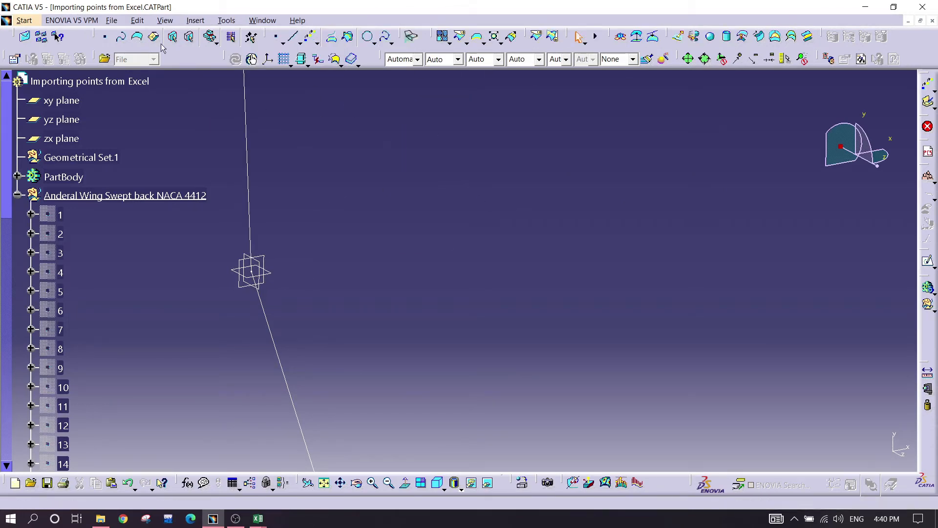
pyautogui.click(195, 19)
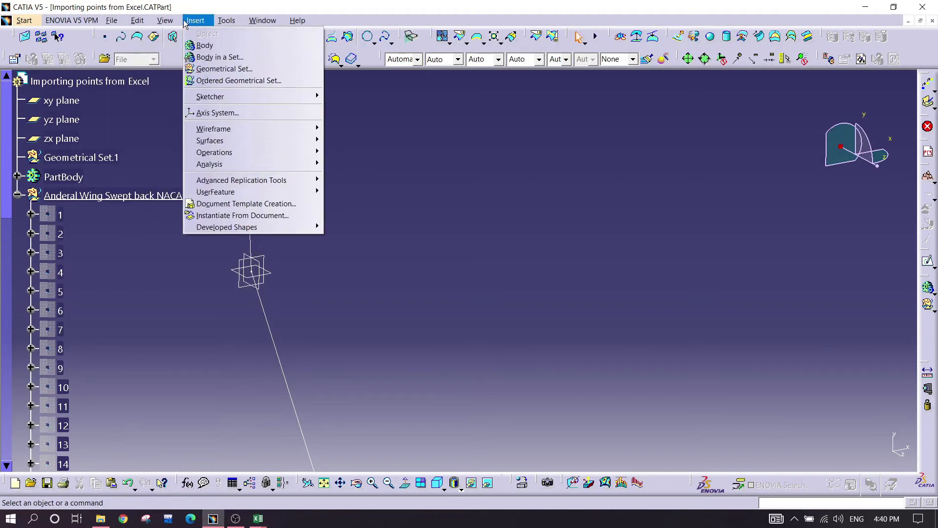
pyautogui.moveTo(210, 140)
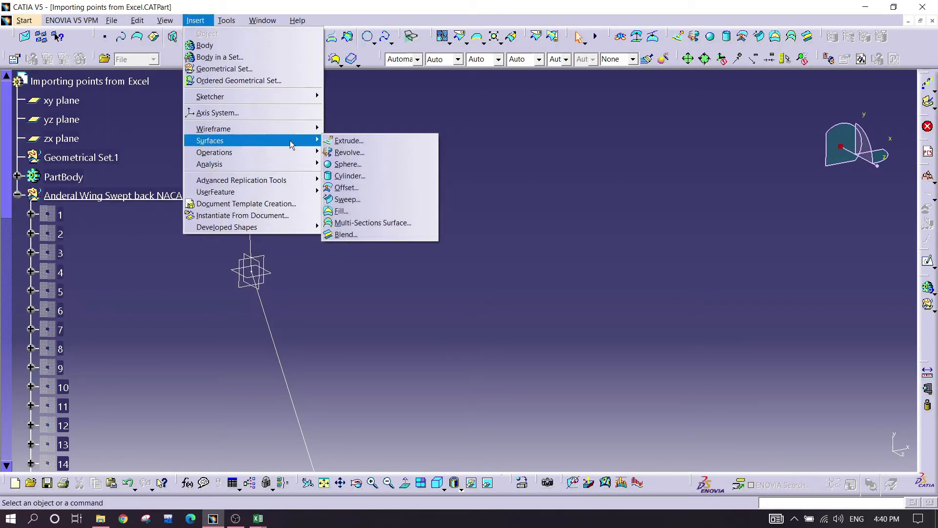
pyautogui.moveTo(214, 128)
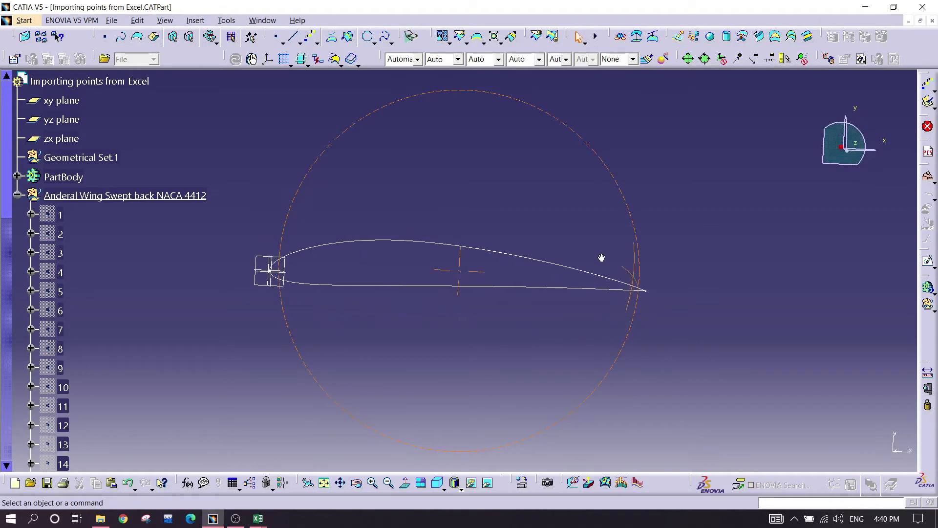
pyautogui.moveTo(602, 258); pyautogui.dragTo(557, 269)
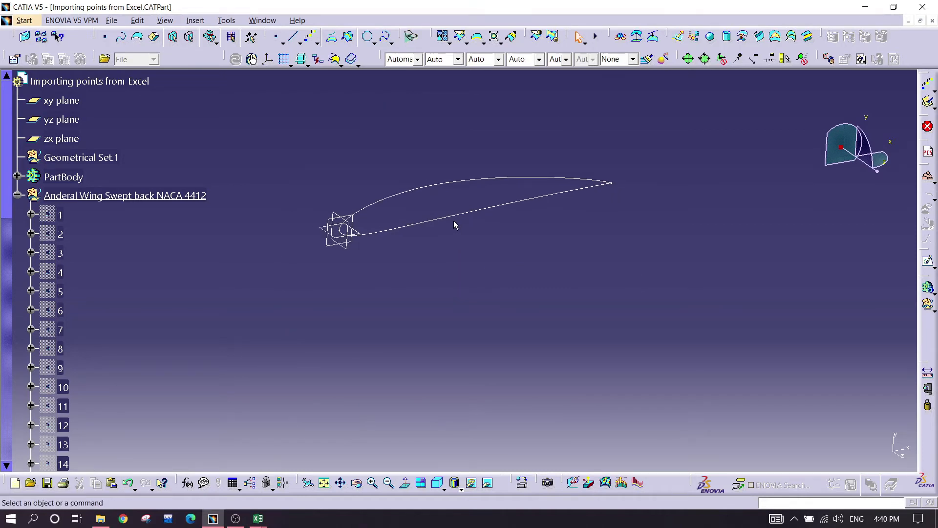
pyautogui.moveTo(453, 240)
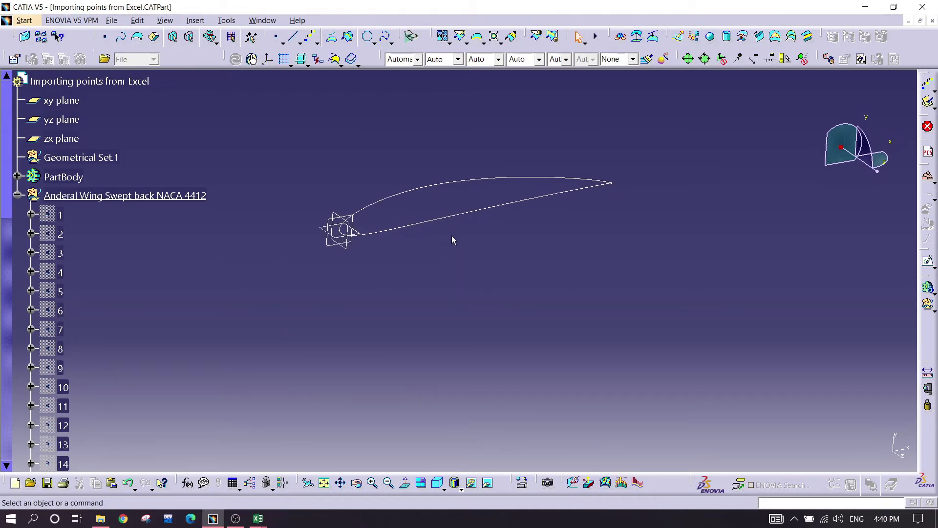
pyautogui.moveTo(445, 192)
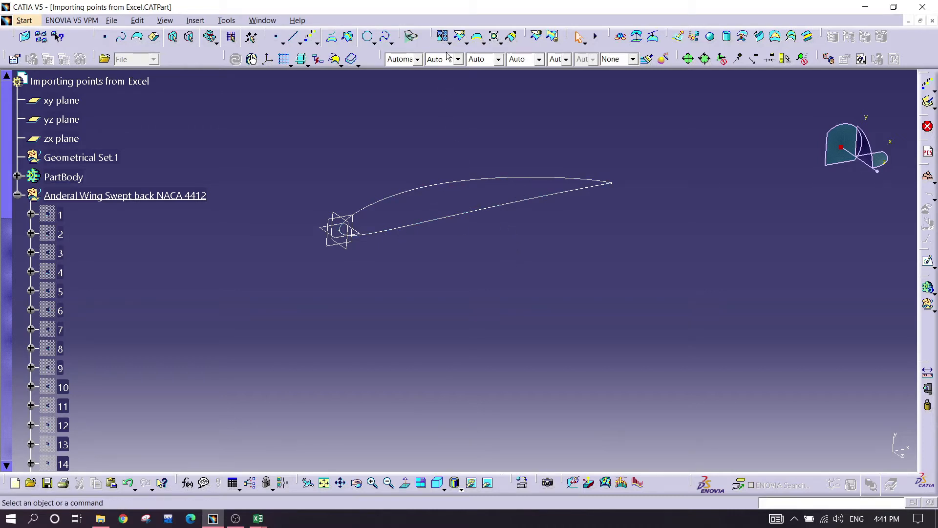
pyautogui.click(495, 37)
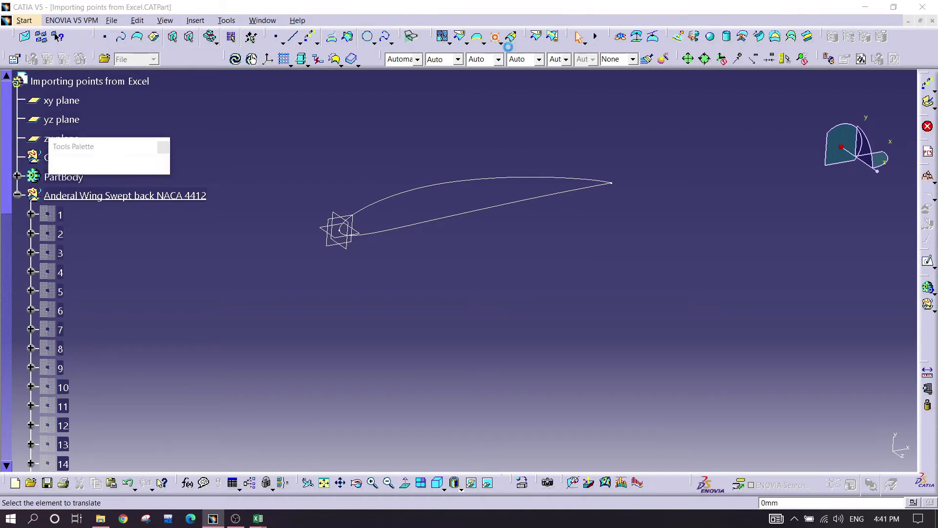
pyautogui.click(496, 36)
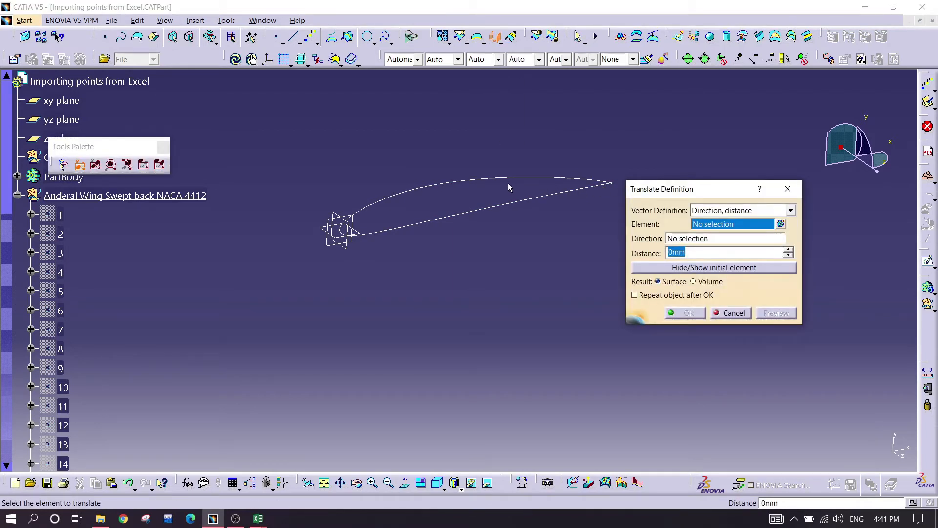
pyautogui.click(734, 313)
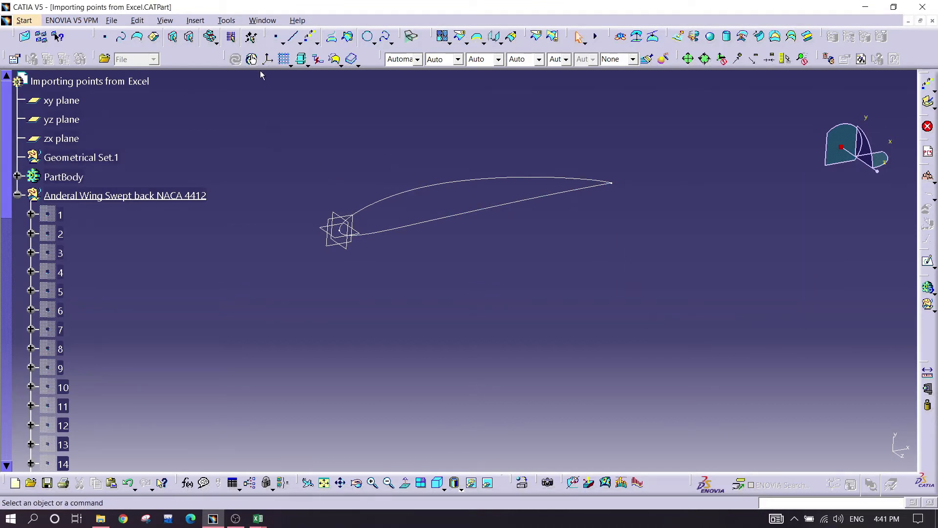
pyautogui.moveTo(570, 117)
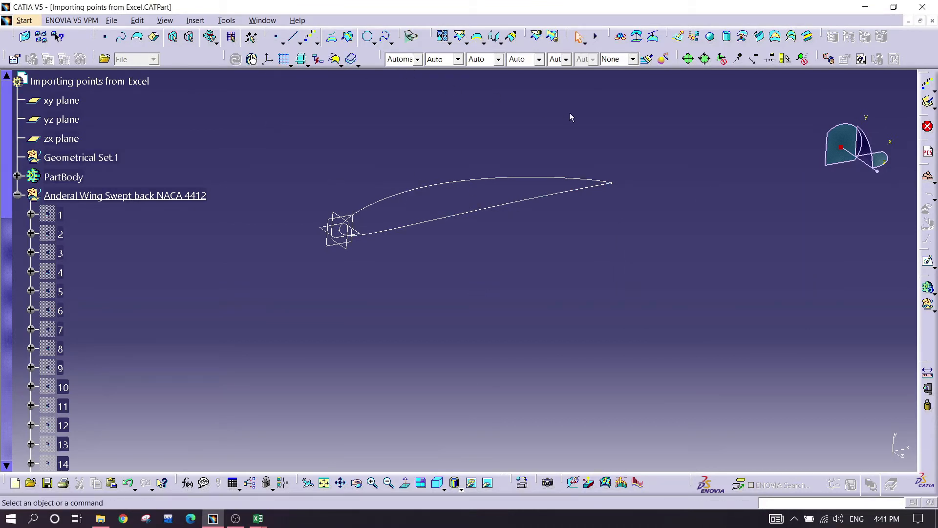
pyautogui.moveTo(568, 117); pyautogui.dragTo(416, 256)
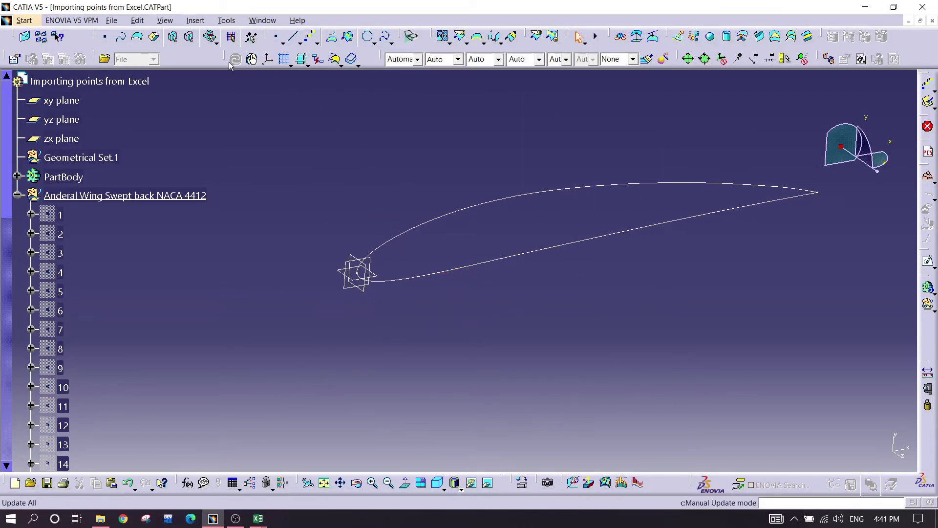
pyautogui.click(137, 19)
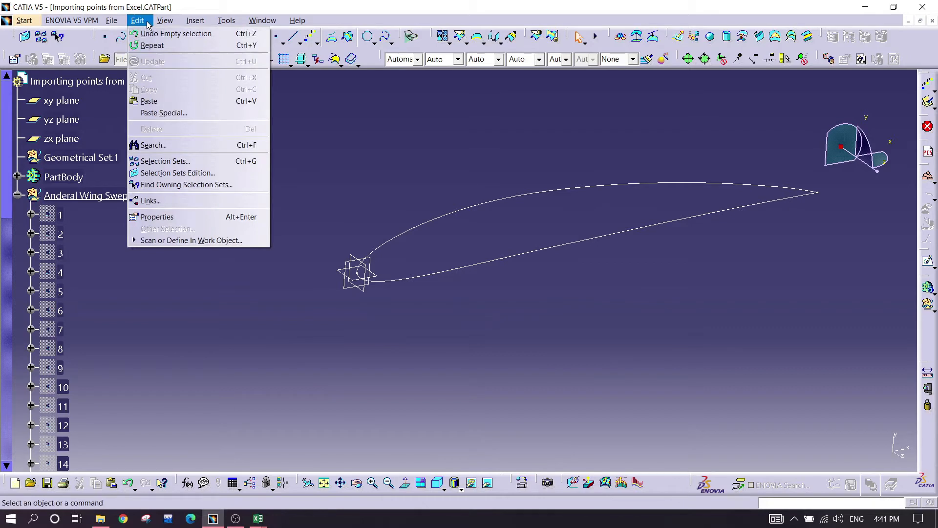
# Insert a plane referenced to the xy plane with a 2500 mm offset
pyautogui.click(195, 20)
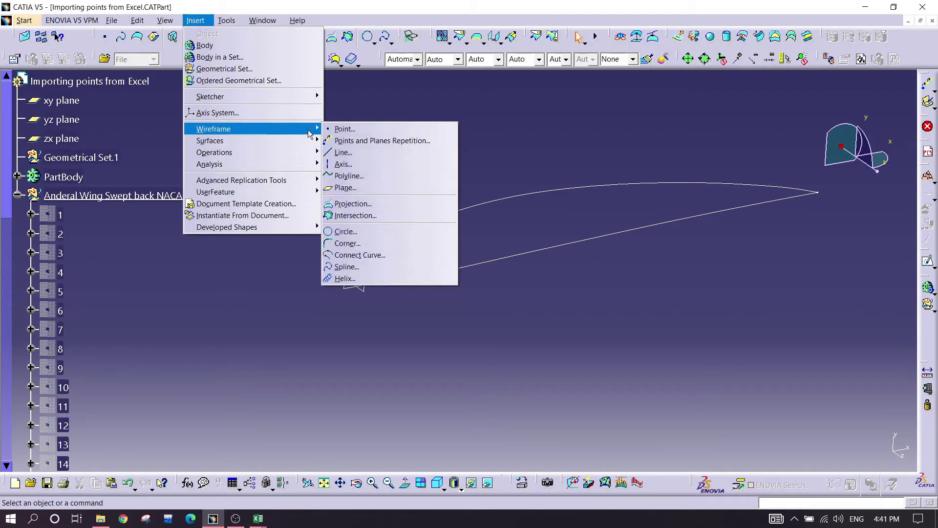
pyautogui.moveTo(345, 187)
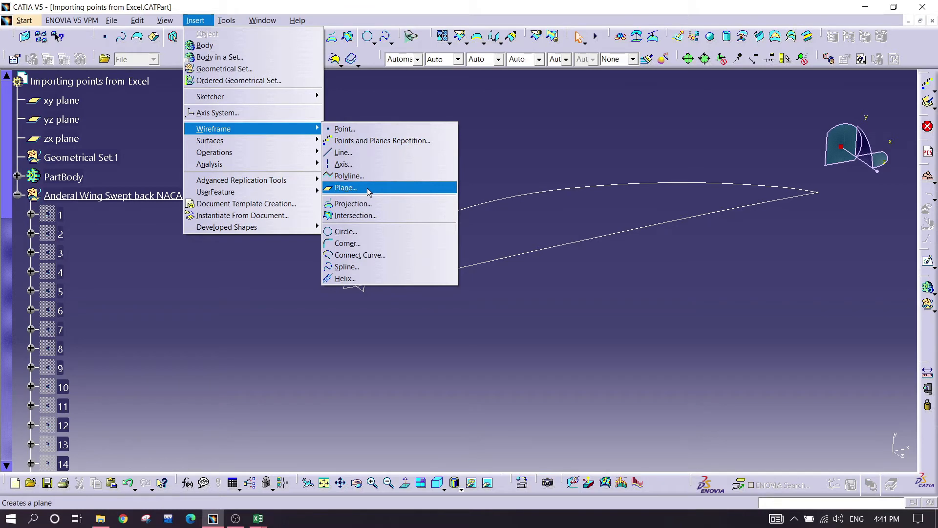
pyautogui.click(345, 187)
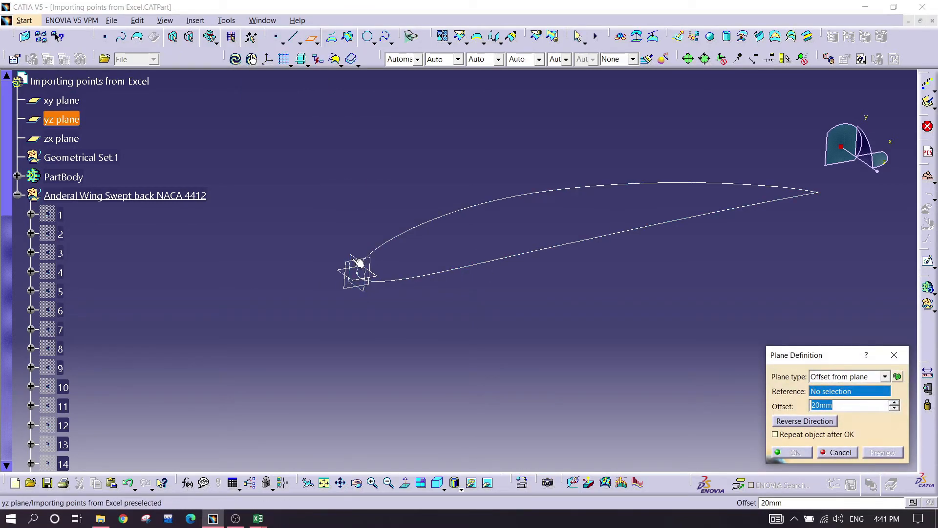
pyautogui.click(61, 99)
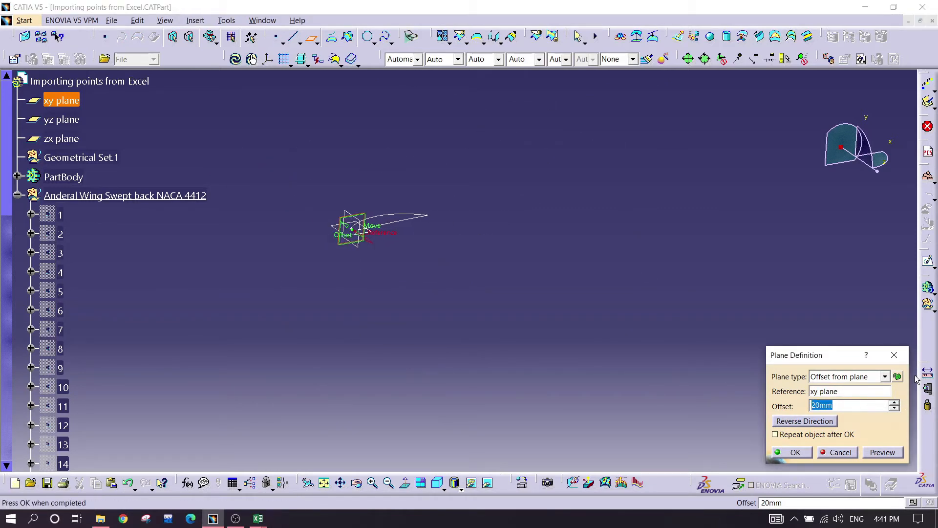
pyautogui.write('250')
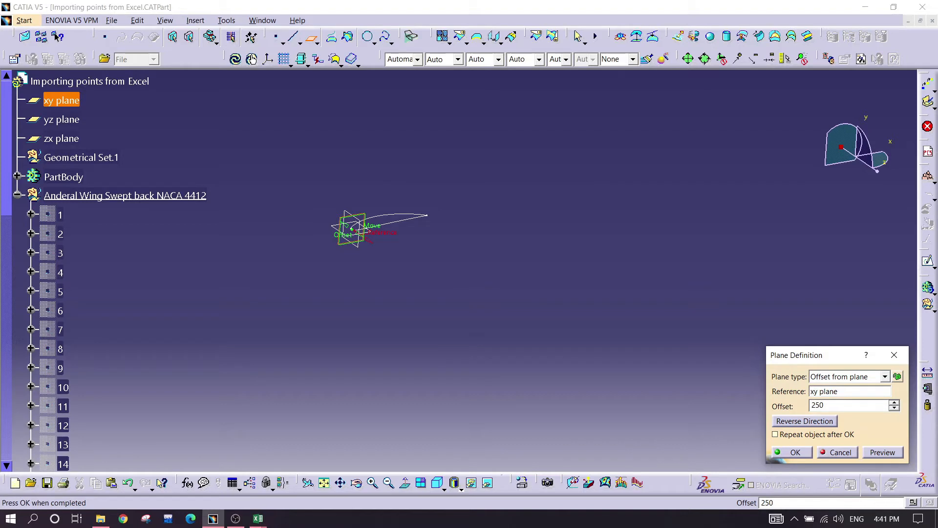
pyautogui.write('2500mm')
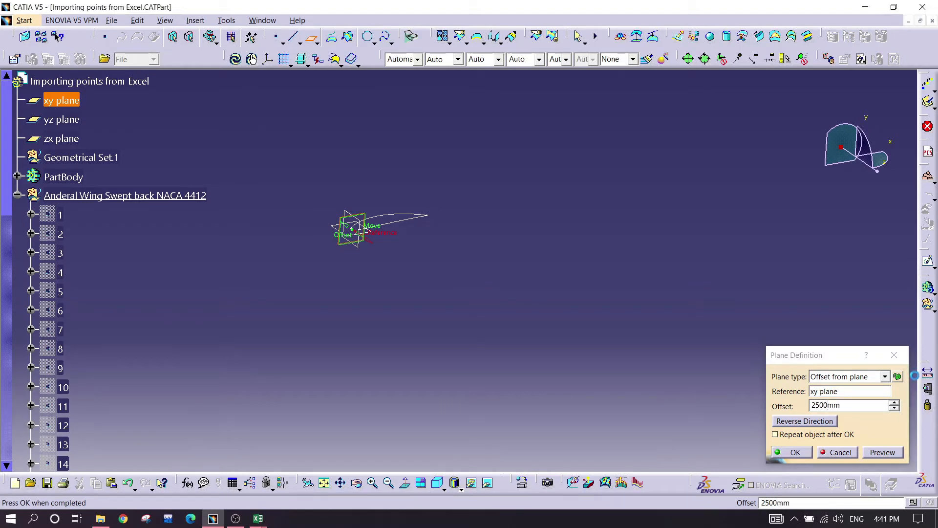
pyautogui.click(792, 453)
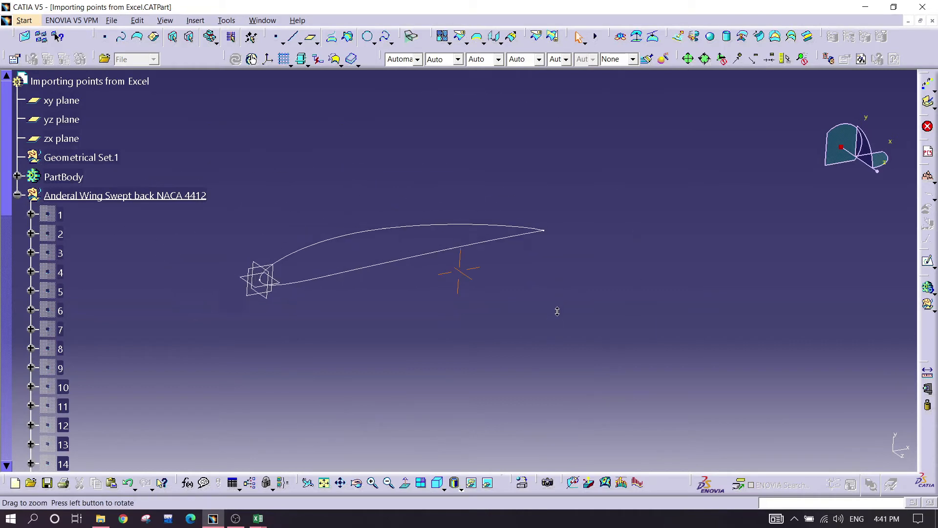
pyautogui.moveTo(557, 311); pyautogui.dragTo(453, 286)
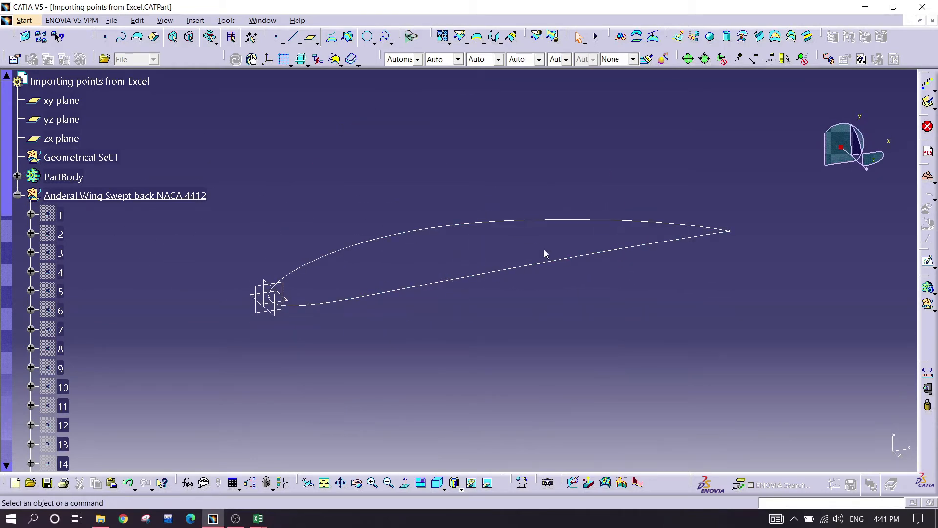
pyautogui.moveTo(586, 283)
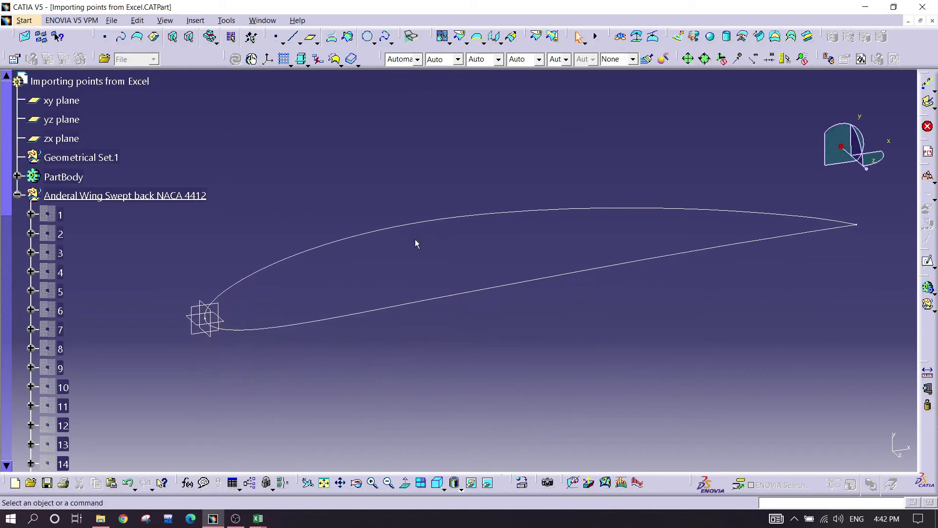
pyautogui.moveTo(477, 37)
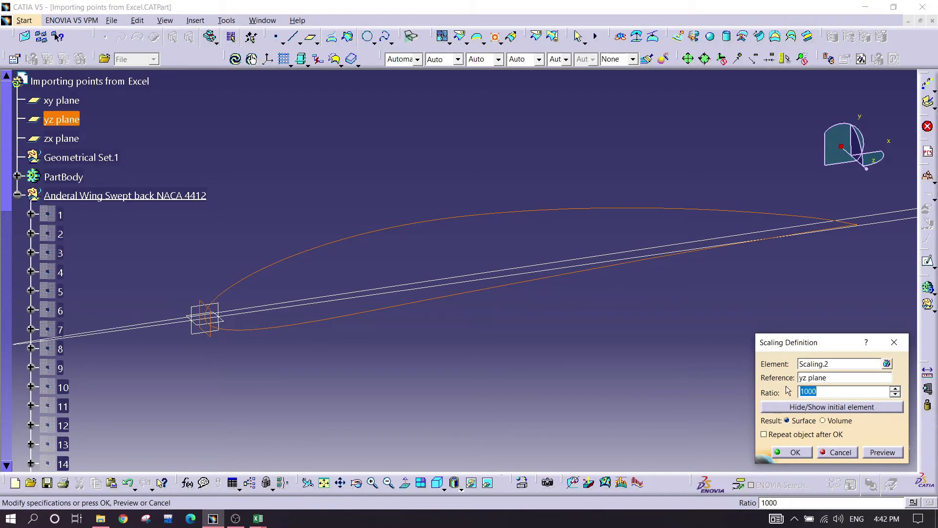
# Scale the profile by 0.45 about the yz, then zx plane, and hide the intermediate curve
pyautogui.write('0')
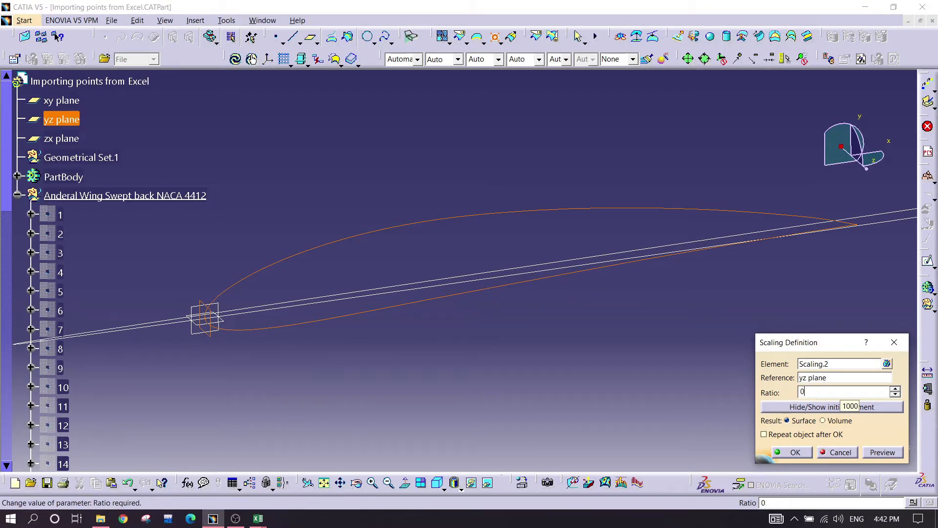
pyautogui.write('.')
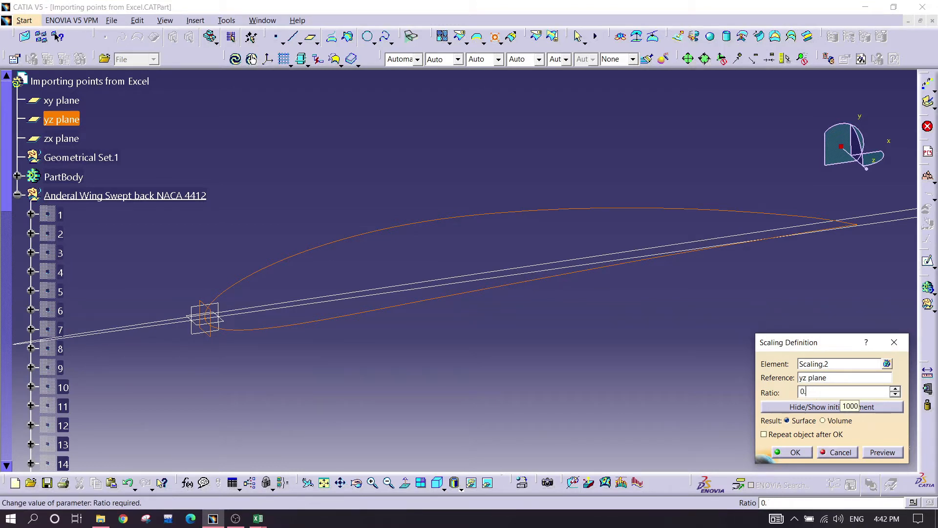
pyautogui.click(795, 452)
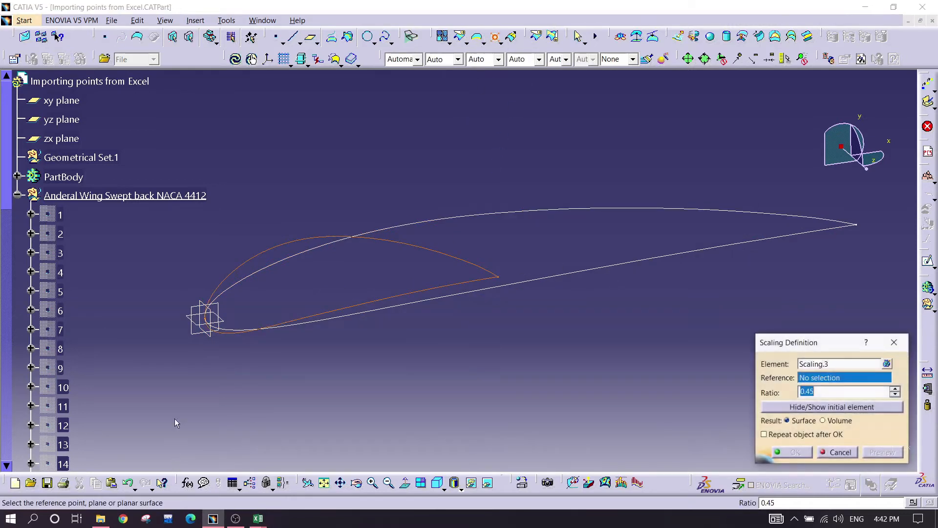
pyautogui.click(61, 138)
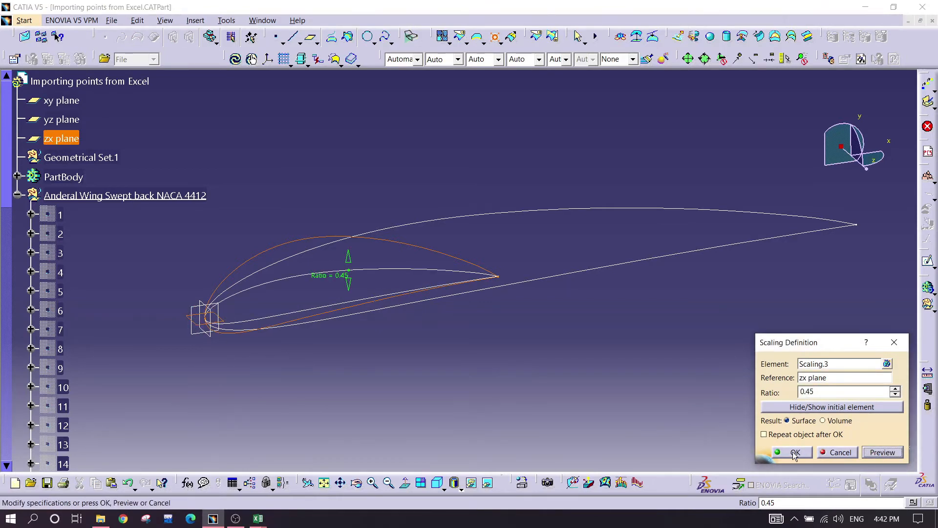
pyautogui.rightClick(421, 251)
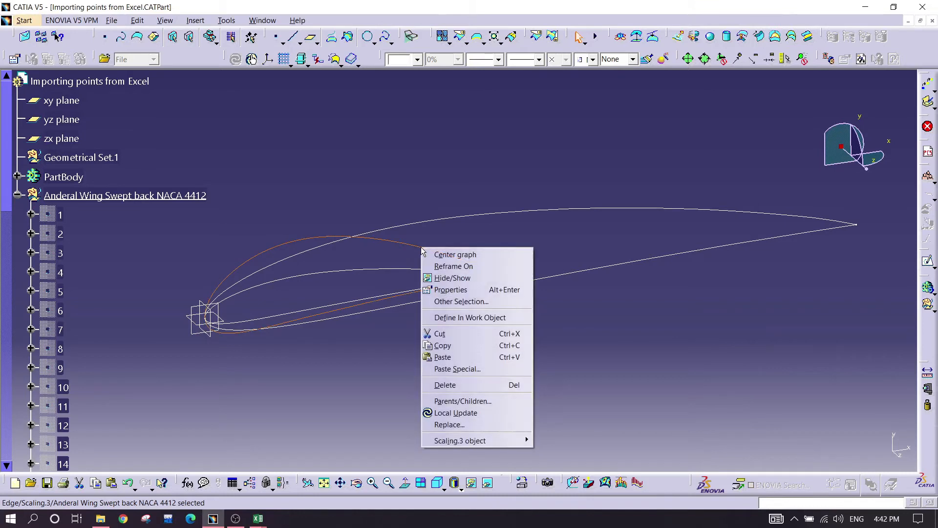
pyautogui.click(453, 277)
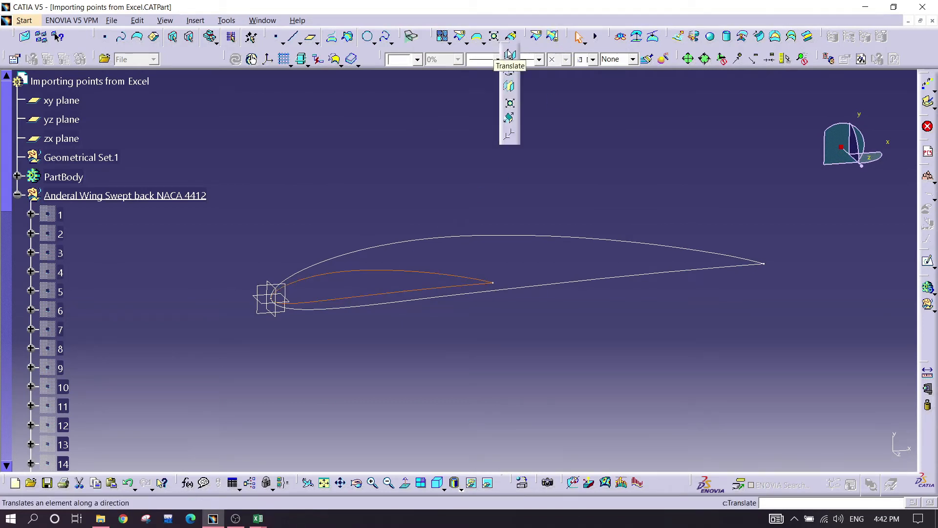
# Translate the tip profile 25 mm along the yz-plane normal, then begin a translation along xy
pyautogui.click(509, 54)
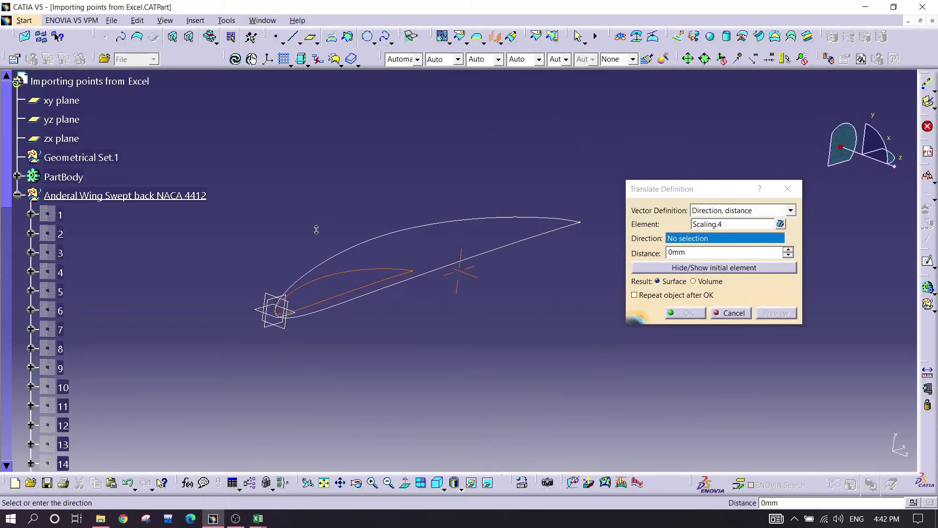
pyautogui.click(61, 119)
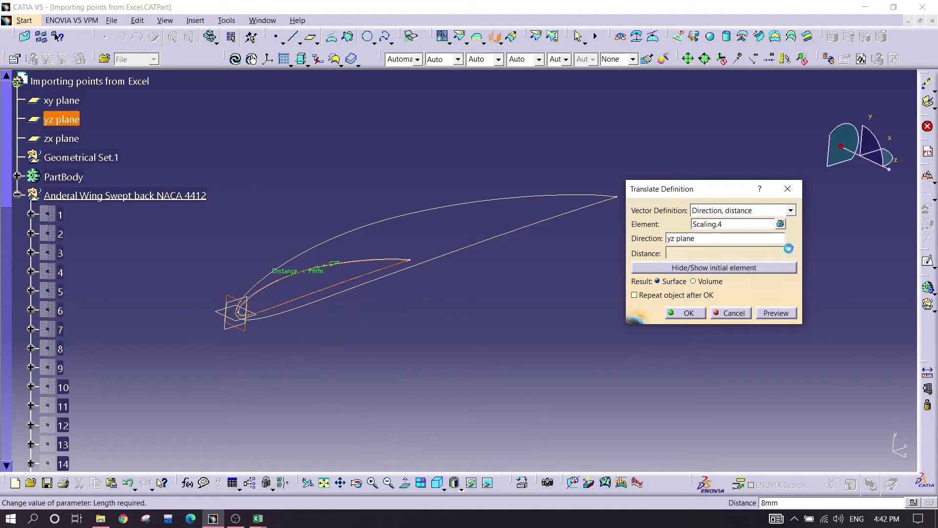
pyautogui.write('25mm')
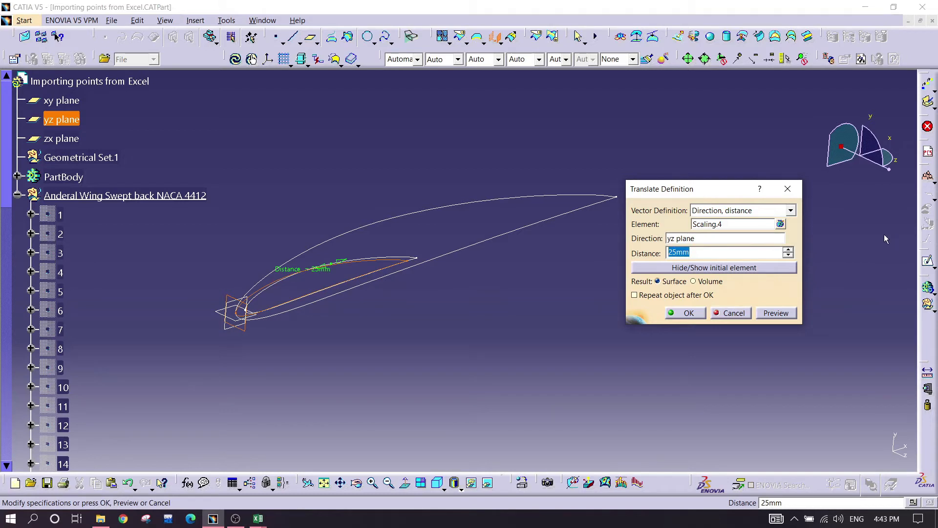
pyautogui.click(734, 312)
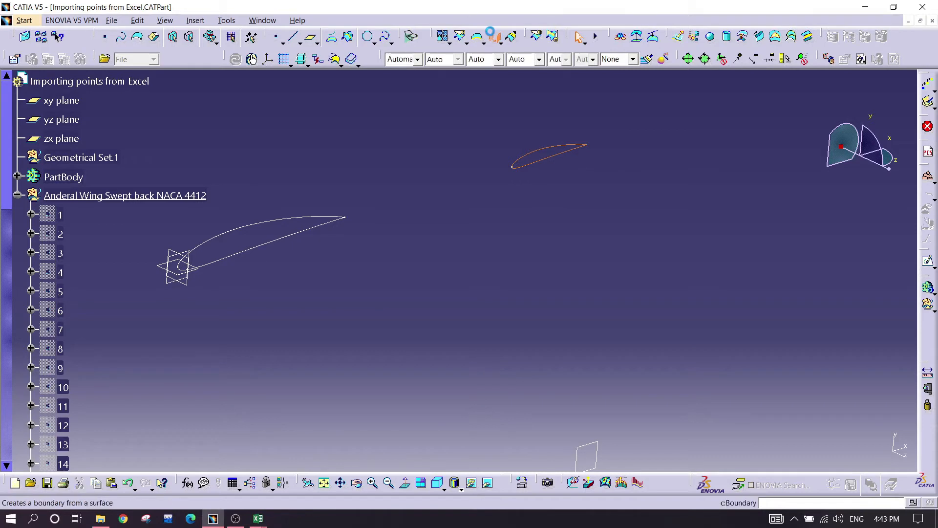
pyautogui.click(492, 36)
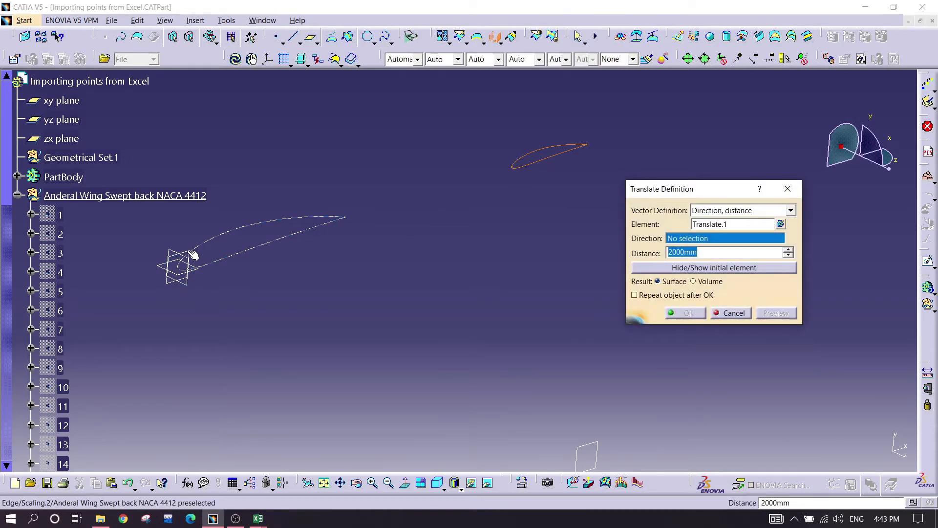
pyautogui.moveTo(180, 258)
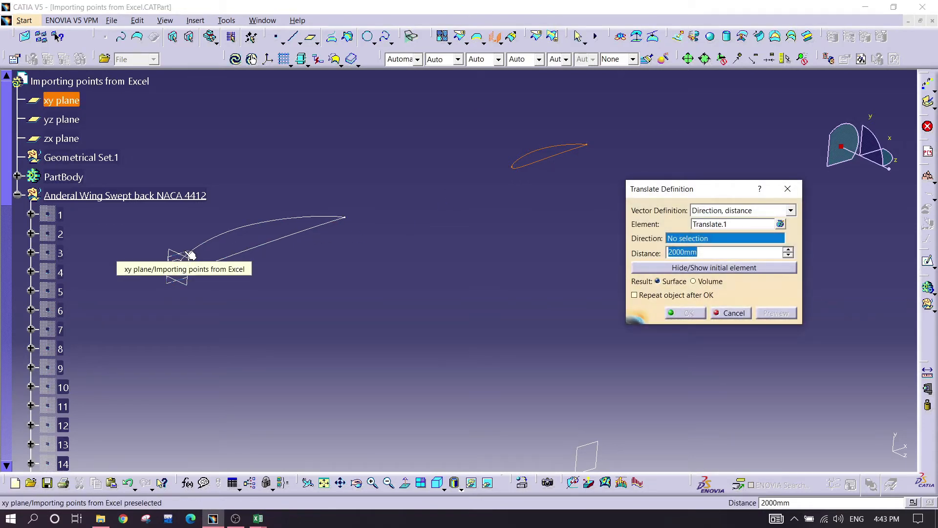
pyautogui.click(61, 99)
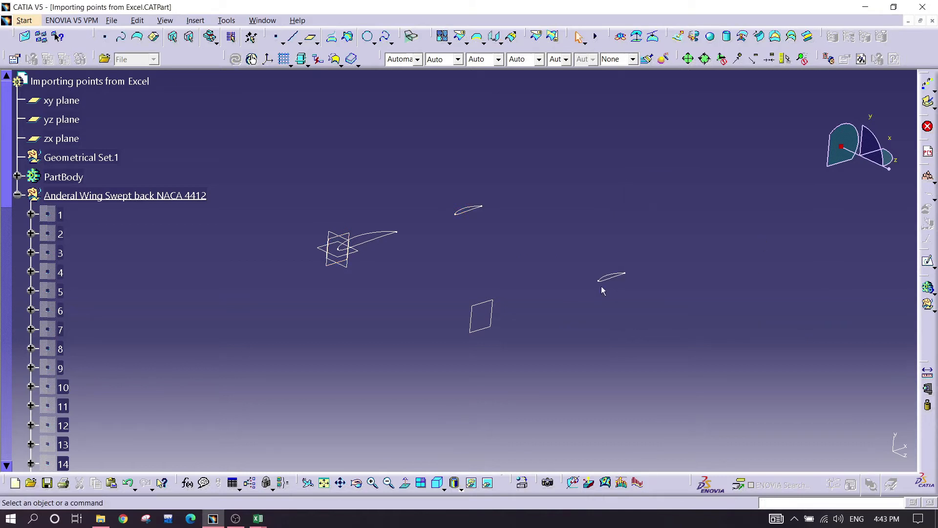
pyautogui.moveTo(608, 288)
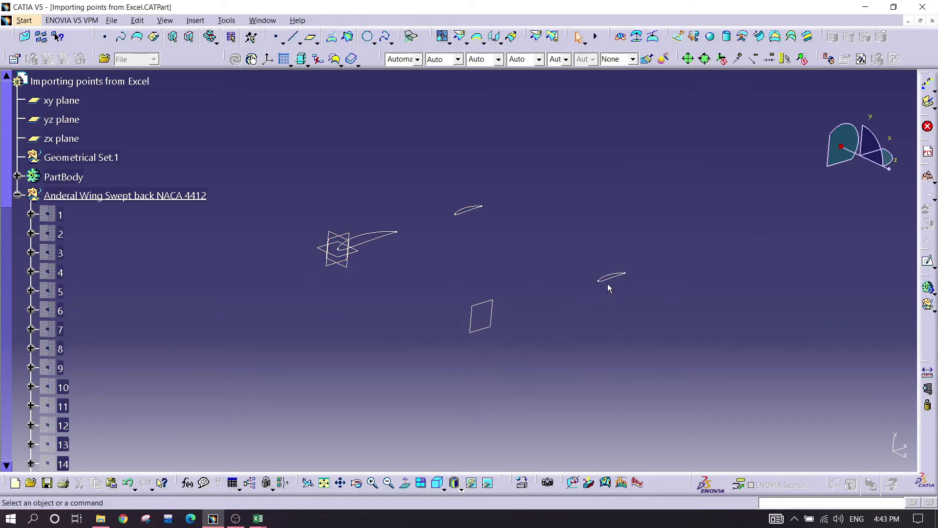
pyautogui.moveTo(440, 266)
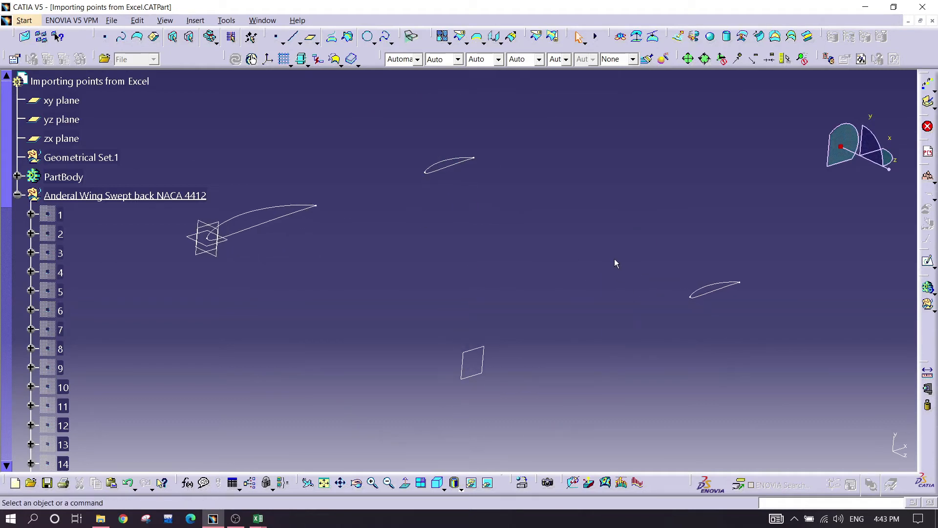
pyautogui.moveTo(704, 302)
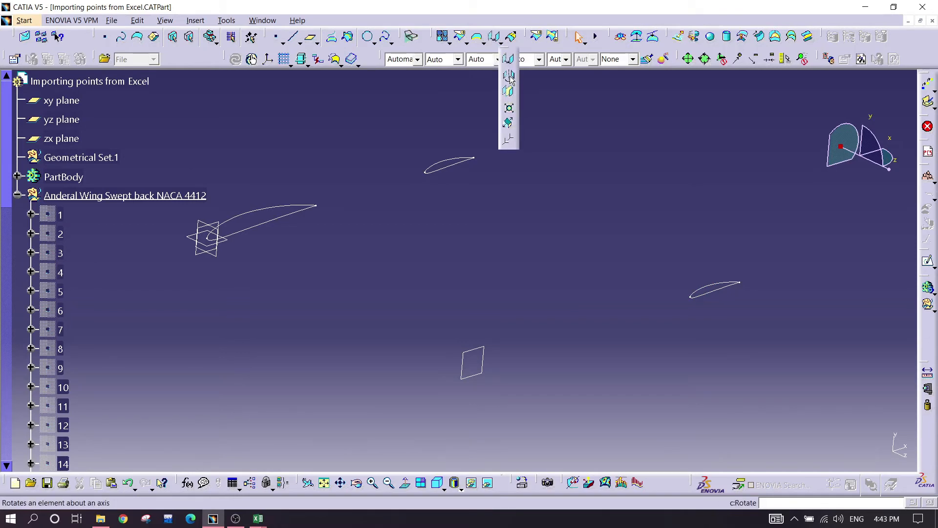
# Rotate Translate.2 by 7deg about the X axis and preview the result
pyautogui.click(508, 74)
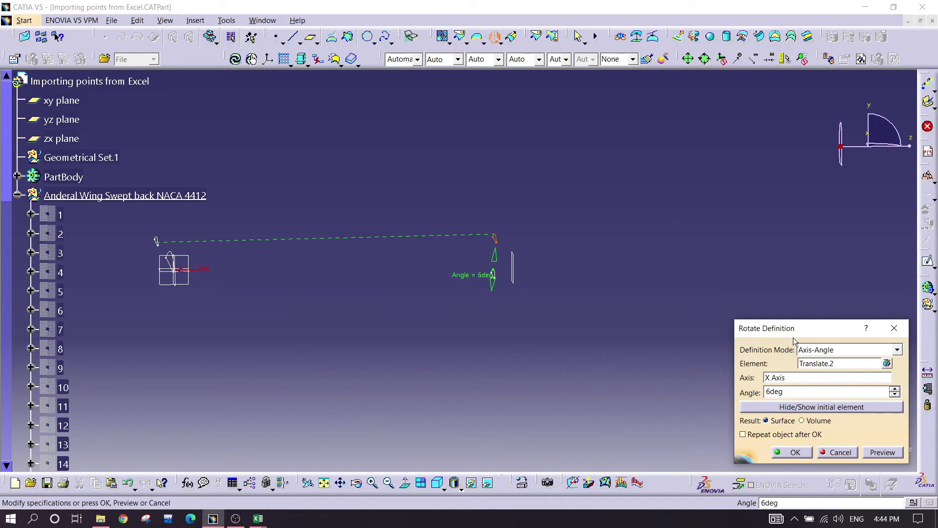
pyautogui.click(728, 282)
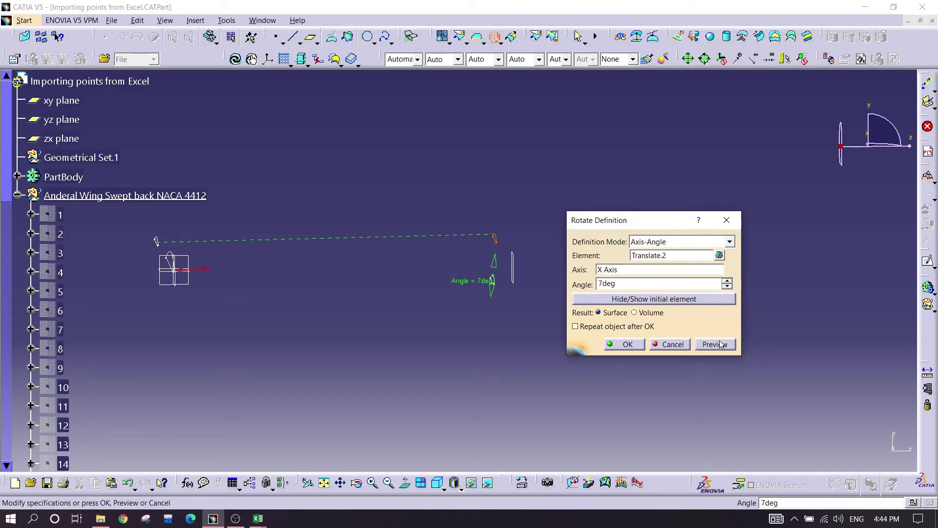
pyautogui.click(670, 344)
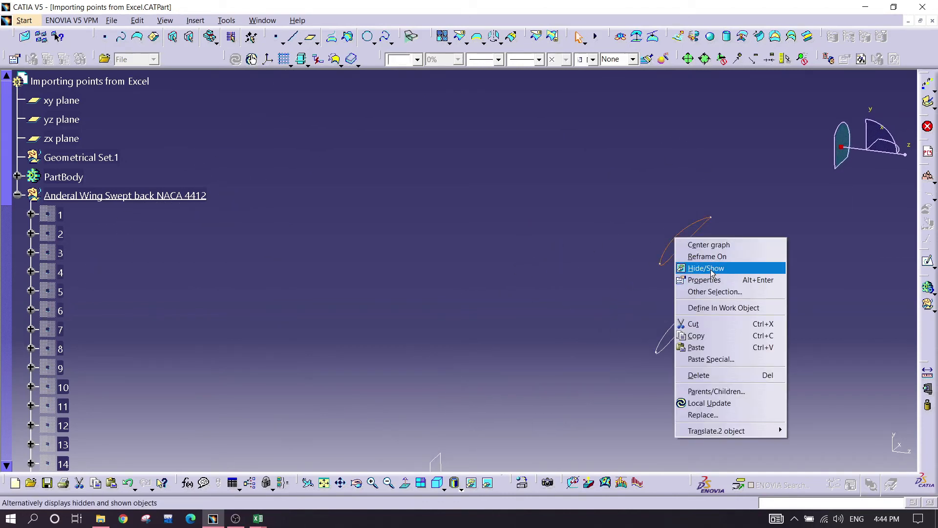
# Hide the unrotated translated tip profile and other construction curves
pyautogui.click(705, 267)
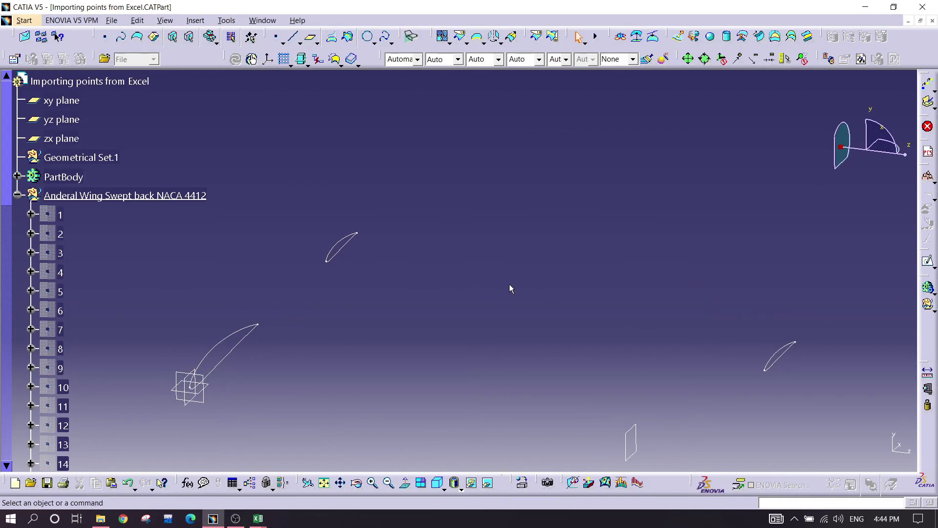
pyautogui.rightClick(341, 248)
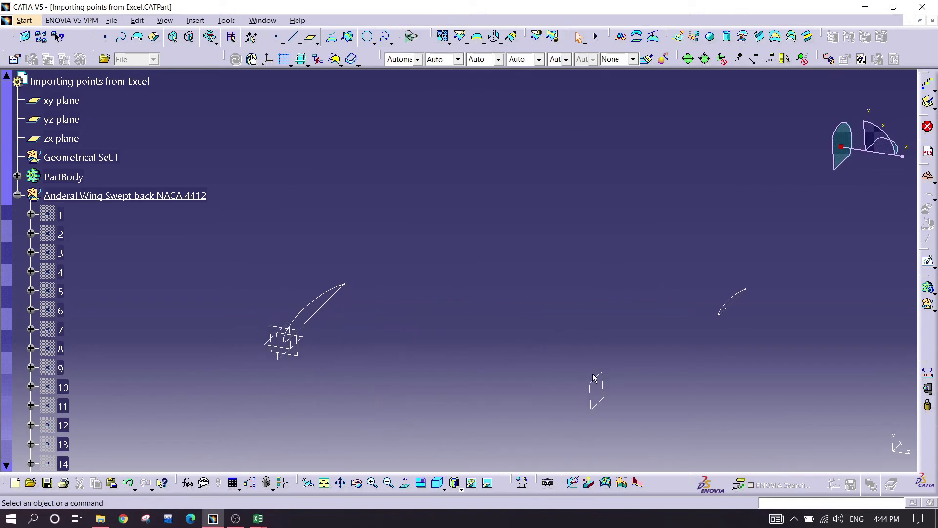
pyautogui.click(596, 390)
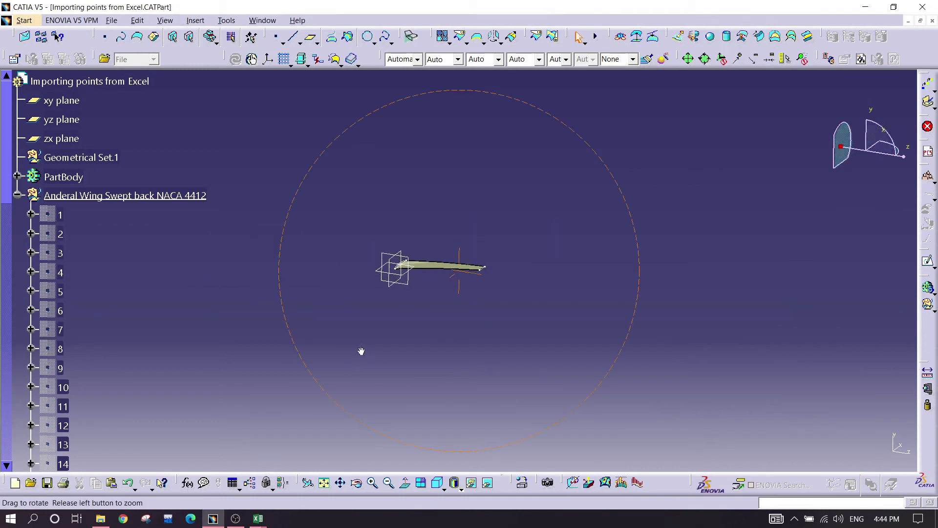
pyautogui.moveTo(361, 350); pyautogui.dragTo(503, 333)
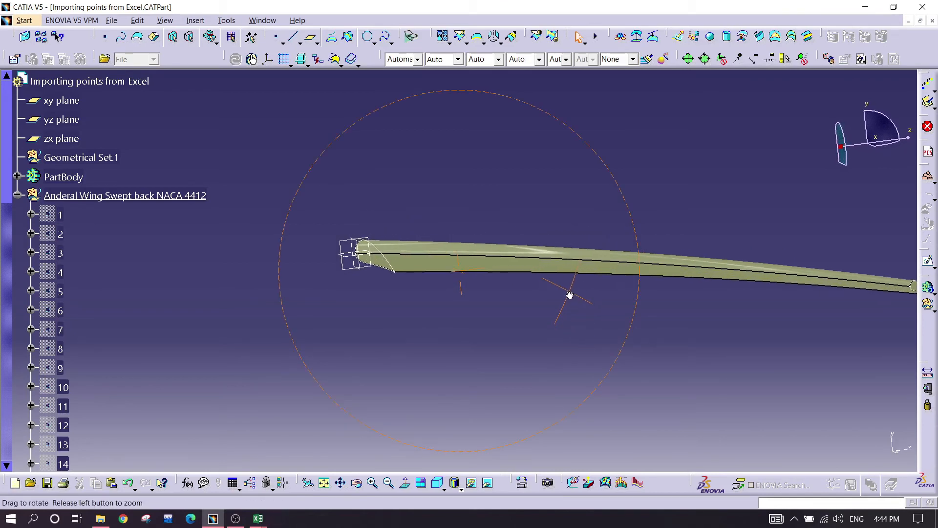
pyautogui.moveTo(571, 295); pyautogui.dragTo(516, 349)
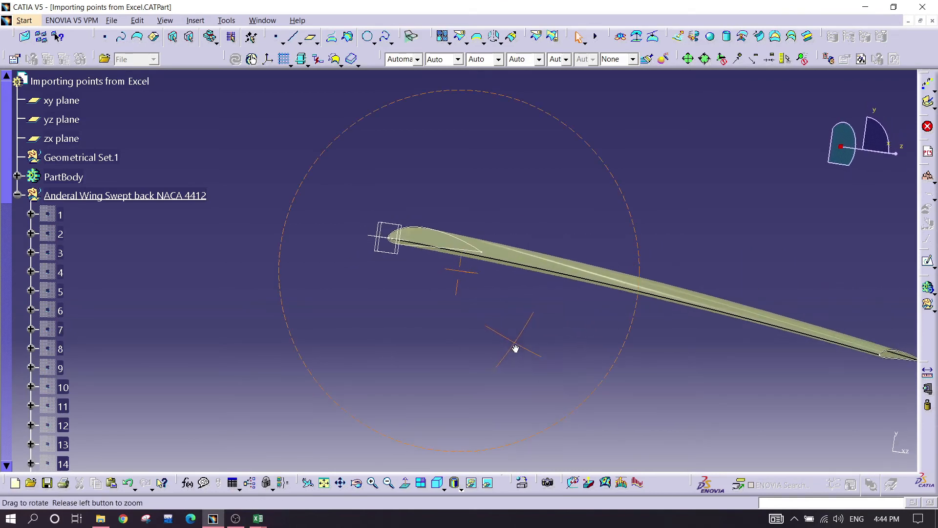
pyautogui.moveTo(516, 349); pyautogui.dragTo(575, 309)
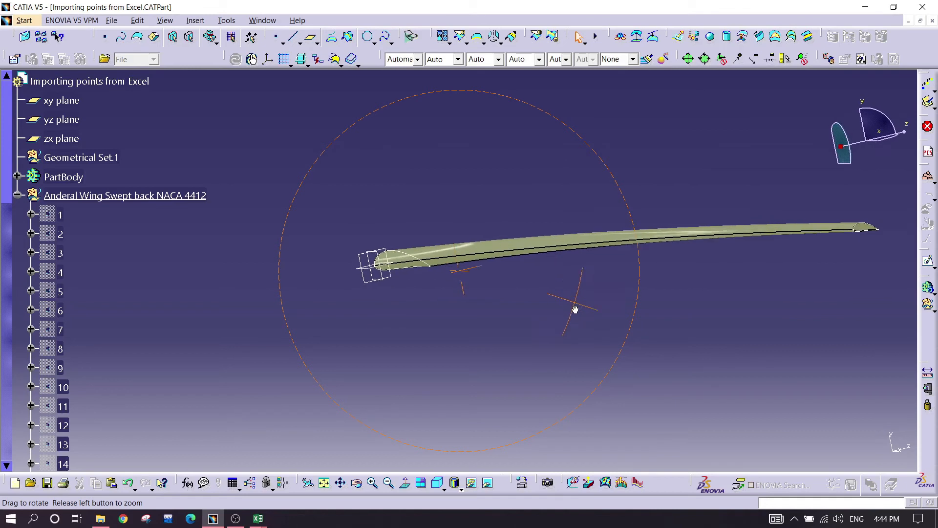
pyautogui.moveTo(575, 309); pyautogui.dragTo(407, 324)
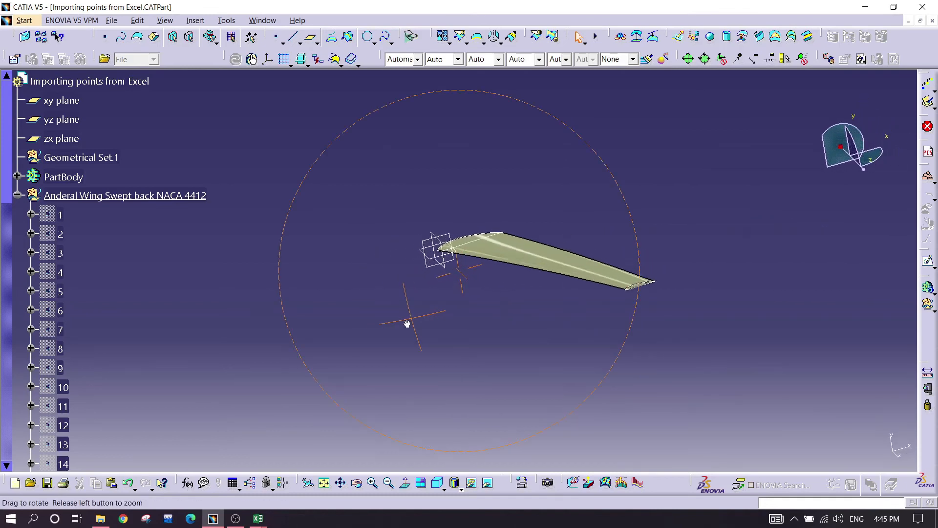
pyautogui.moveTo(407, 324); pyautogui.dragTo(553, 332)
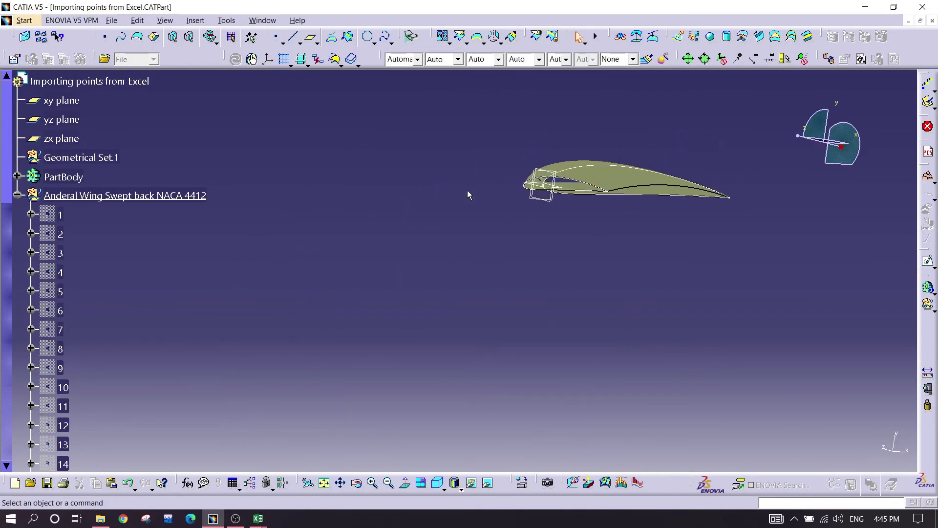
pyautogui.moveTo(469, 195); pyautogui.dragTo(538, 263)
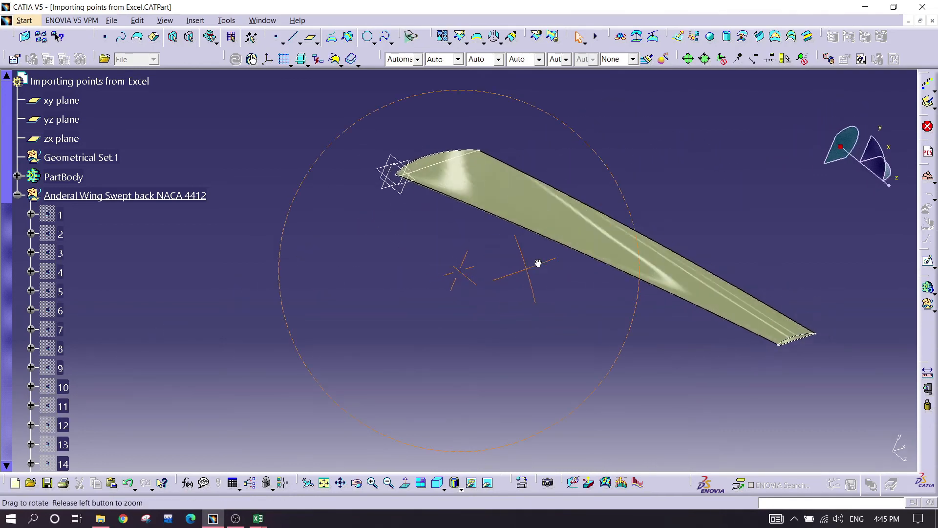
pyautogui.moveTo(538, 263); pyautogui.dragTo(654, 174)
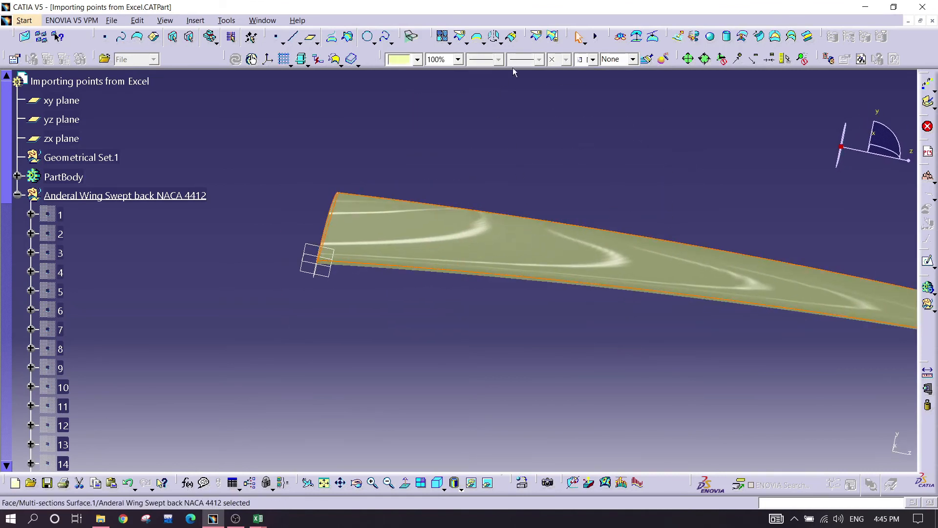
# Mirror the wing surface as Symmetry.1 and orbit to view both halves
pyautogui.click(512, 37)
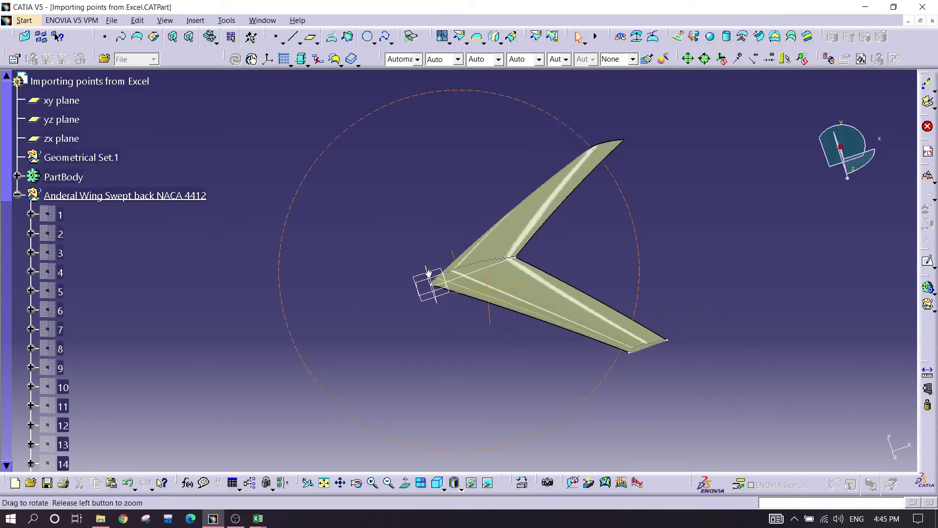
pyautogui.moveTo(430, 274); pyautogui.dragTo(376, 293)
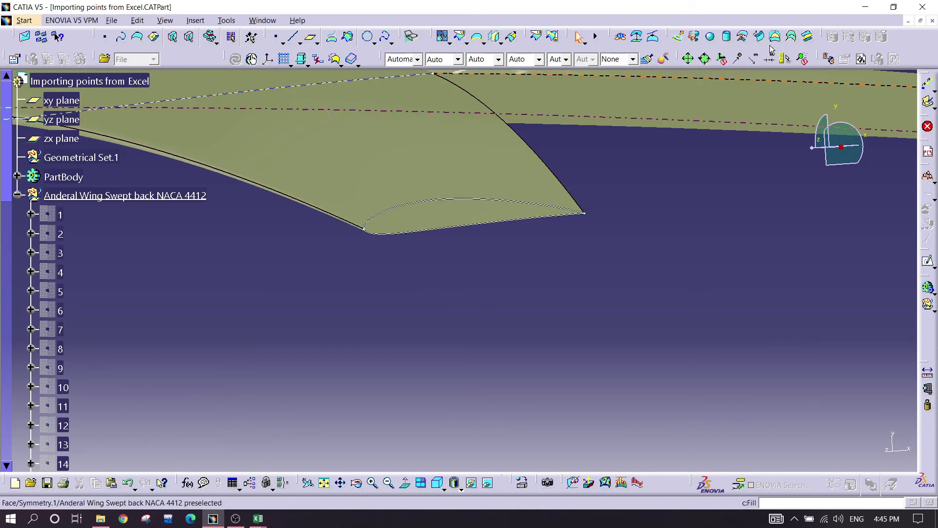
# Start a fill on the closed tip construction contour, then cancel it
pyautogui.click(776, 35)
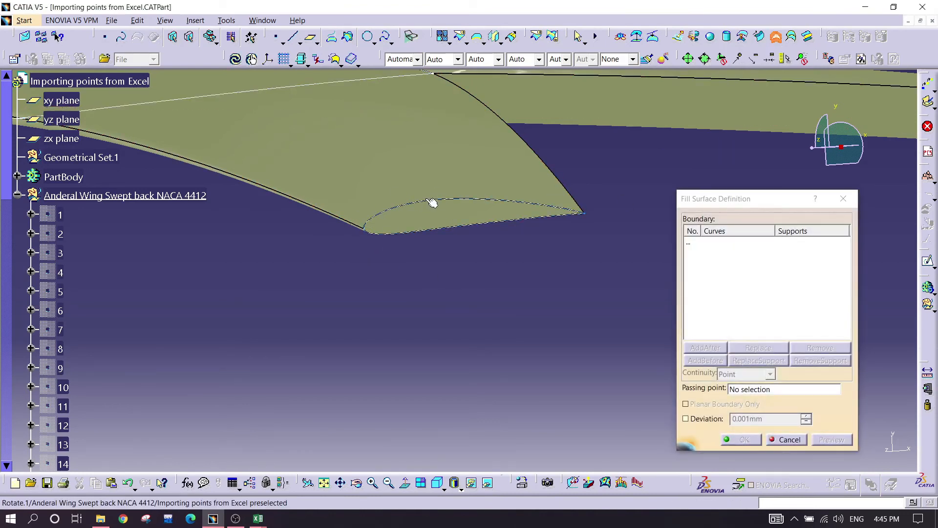
pyautogui.click(431, 203)
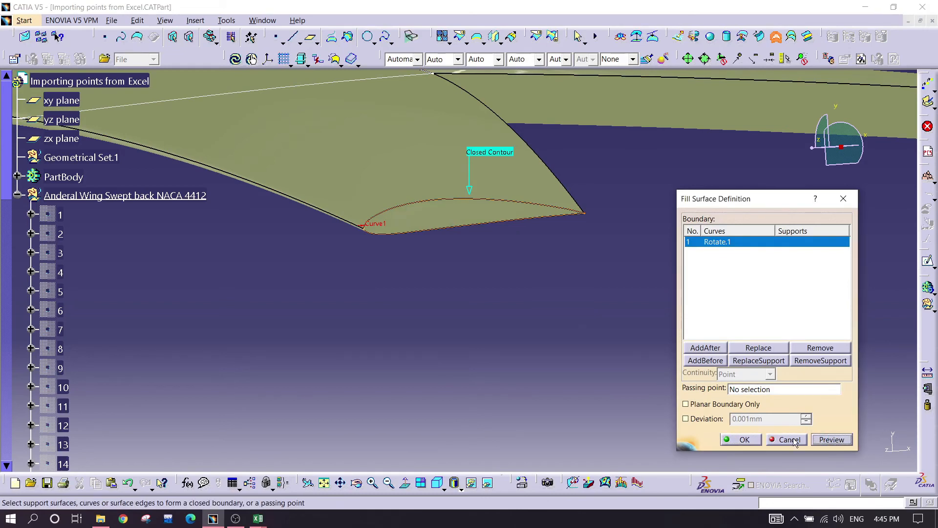
pyautogui.click(787, 439)
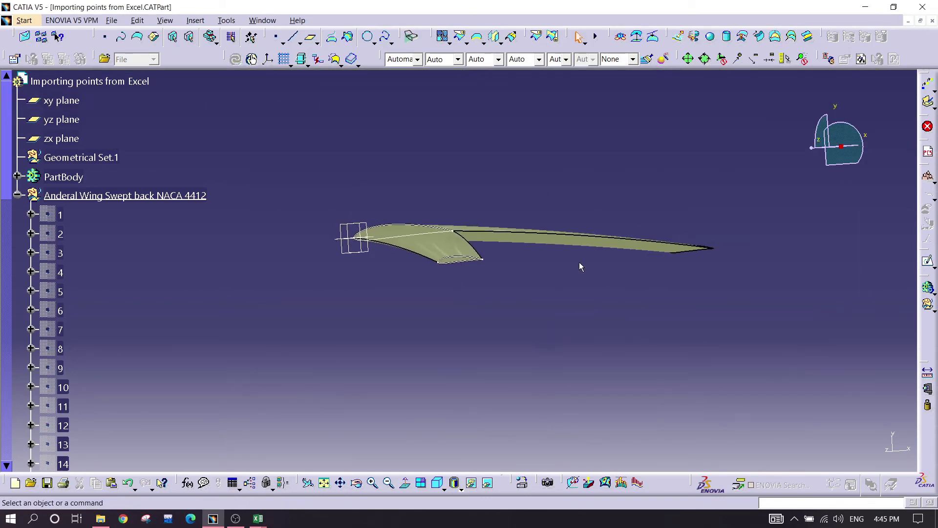
# Fill the other wing tip bounded by the Symmetry.1 tip edge
pyautogui.moveTo(580, 266); pyautogui.dragTo(409, 275)
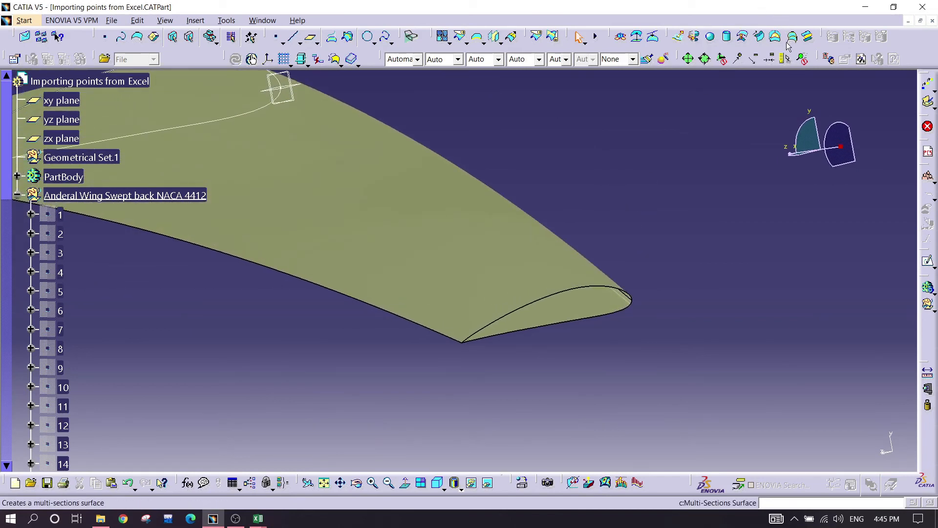
pyautogui.click(775, 37)
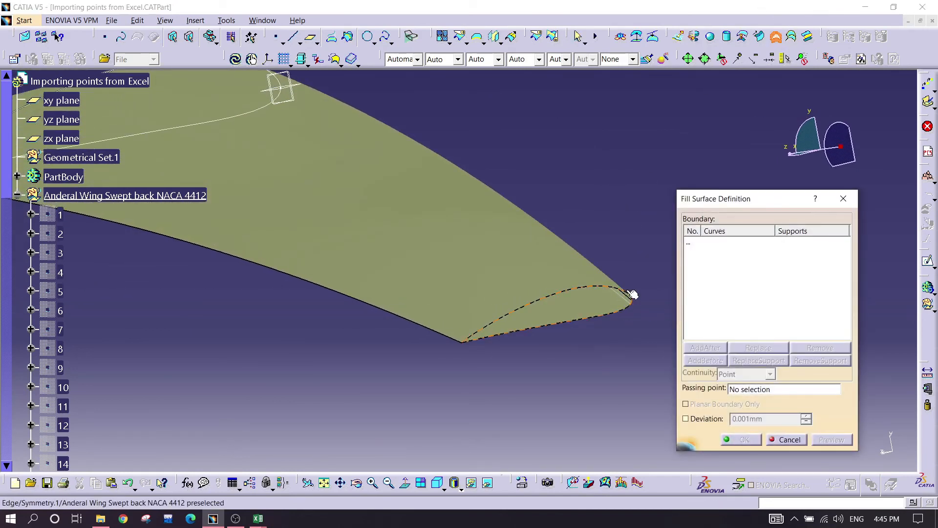
pyautogui.click(629, 298)
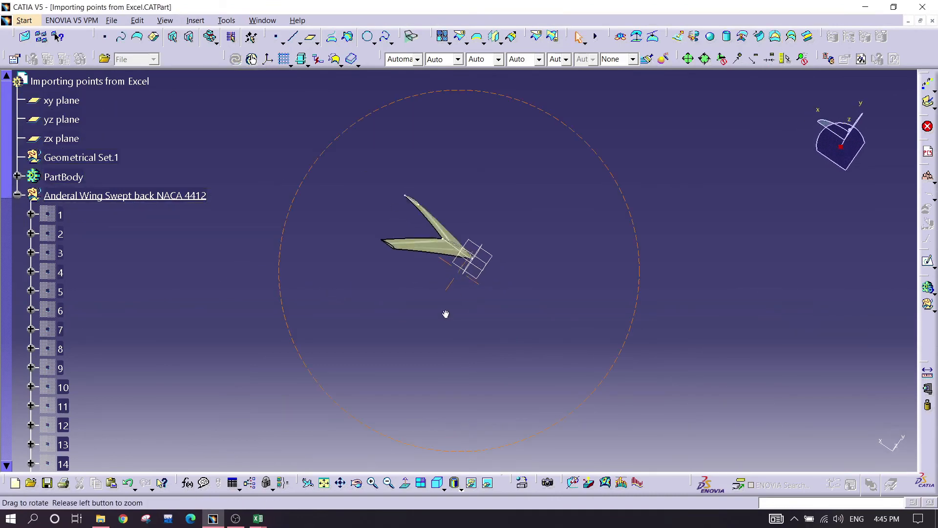
pyautogui.moveTo(446, 314); pyautogui.dragTo(517, 205)
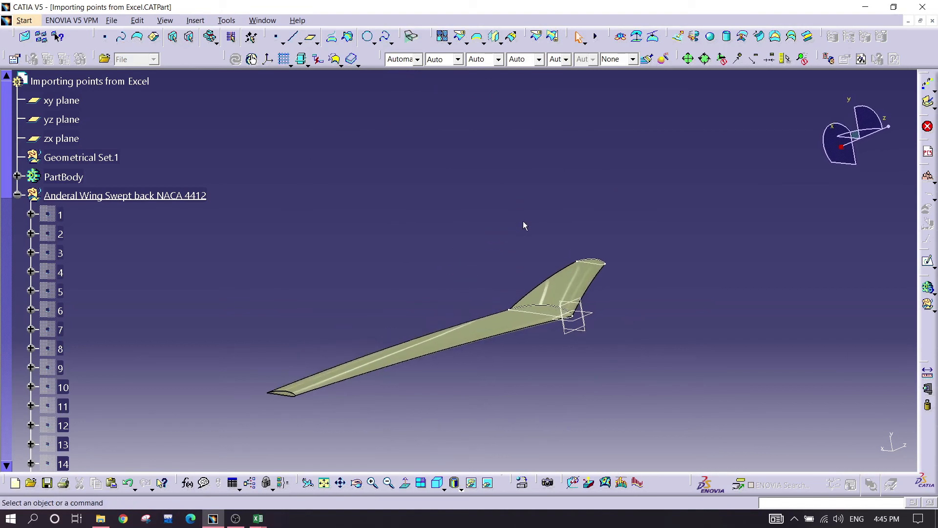
pyautogui.moveTo(400, 405)
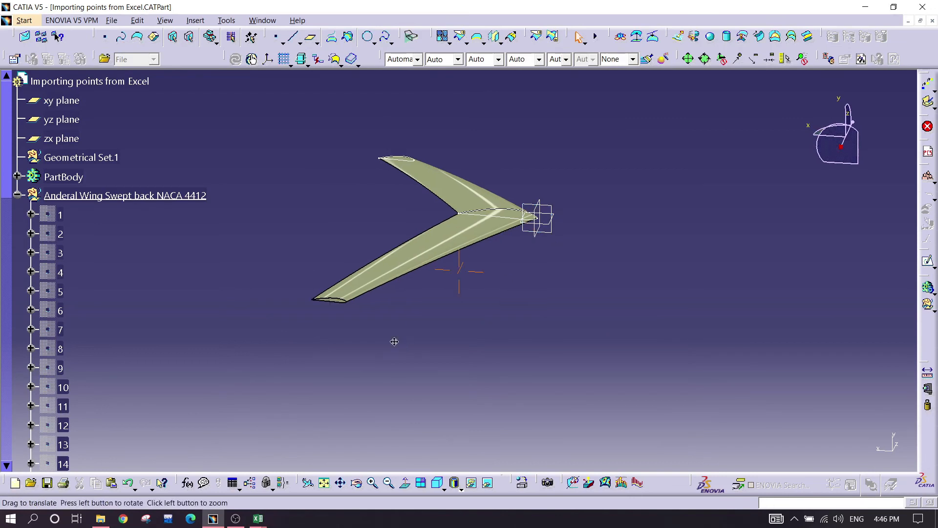
pyautogui.moveTo(395, 341); pyautogui.dragTo(400, 309)
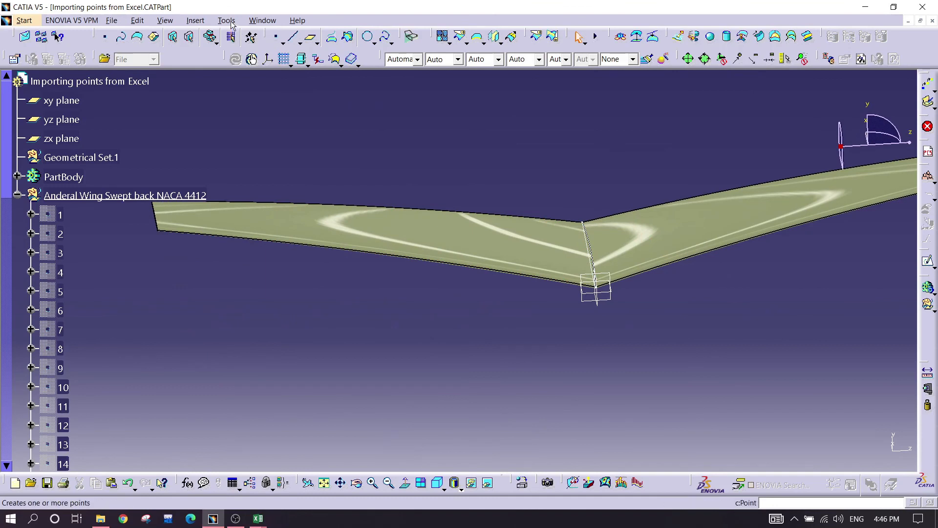
# Hide all curves in the part via Tools > Hide > All Curves
pyautogui.click(227, 19)
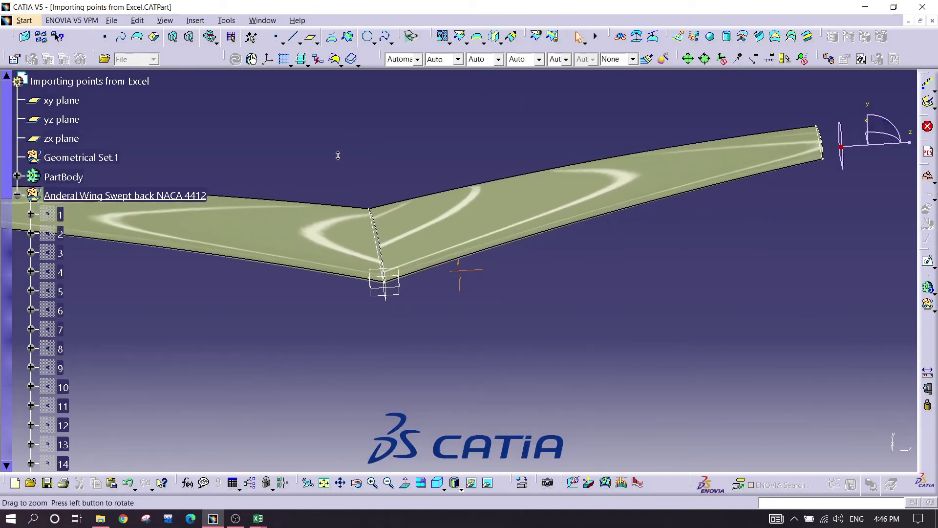
pyautogui.click(226, 19)
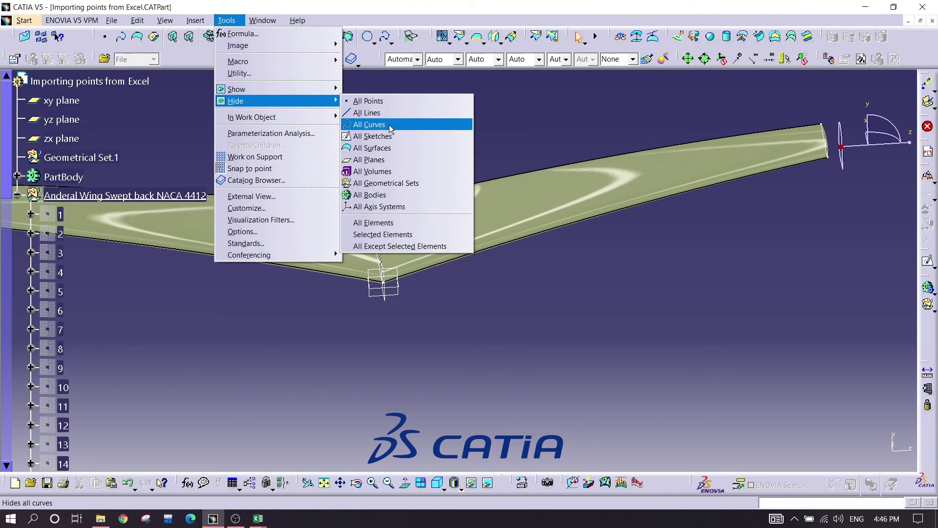
pyautogui.click(369, 125)
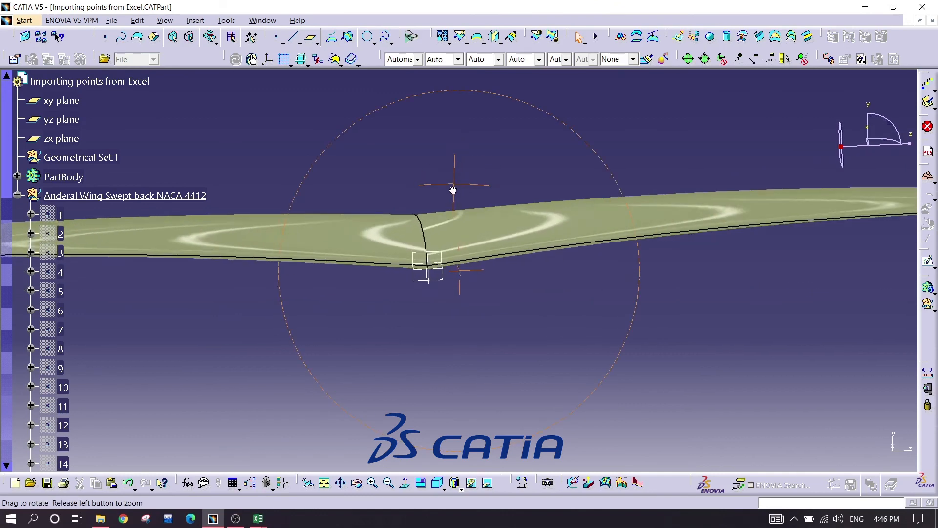
pyautogui.moveTo(453, 190); pyautogui.dragTo(386, 341)
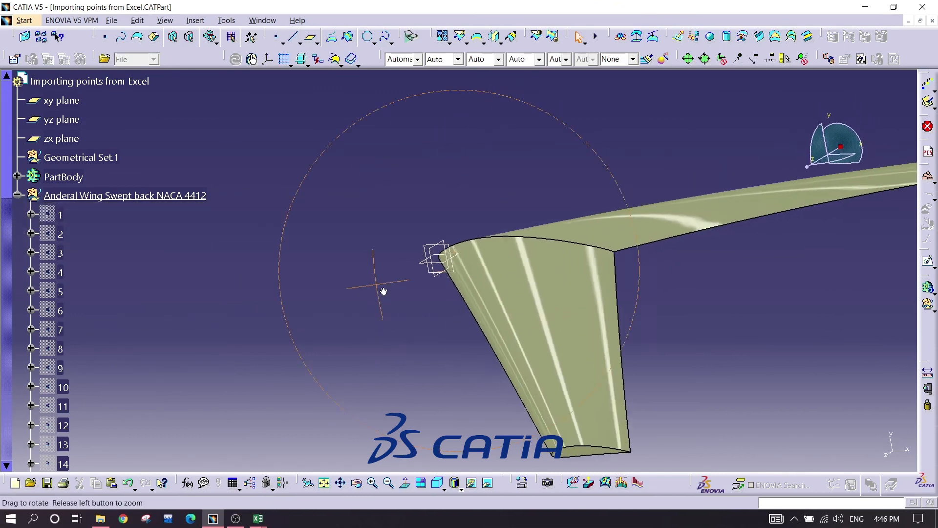
pyautogui.moveTo(383, 292); pyautogui.dragTo(425, 318)
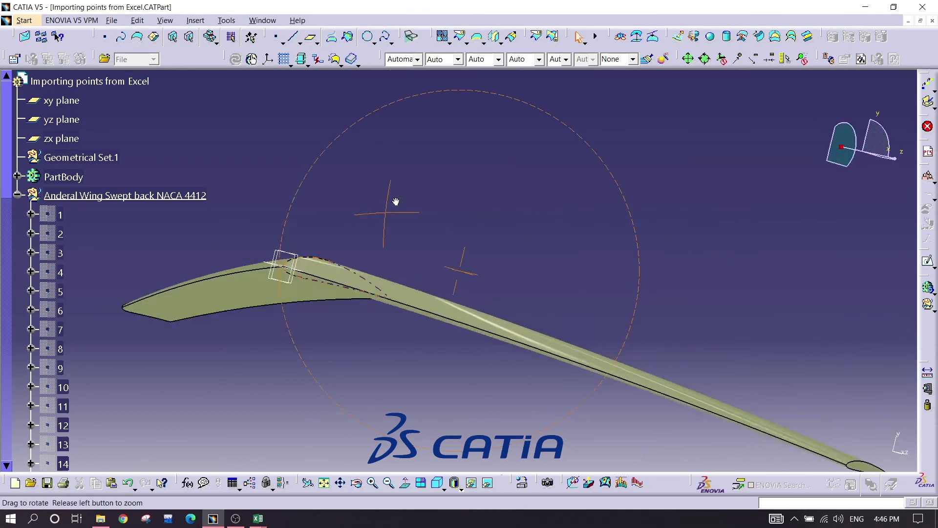
pyautogui.moveTo(395, 200); pyautogui.dragTo(443, 287)
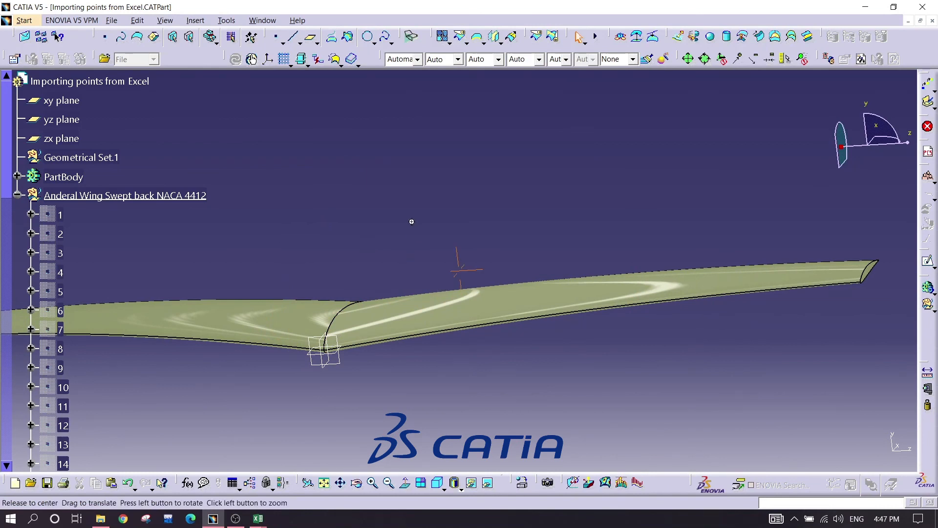
pyautogui.moveTo(411, 221); pyautogui.dragTo(466, 325)
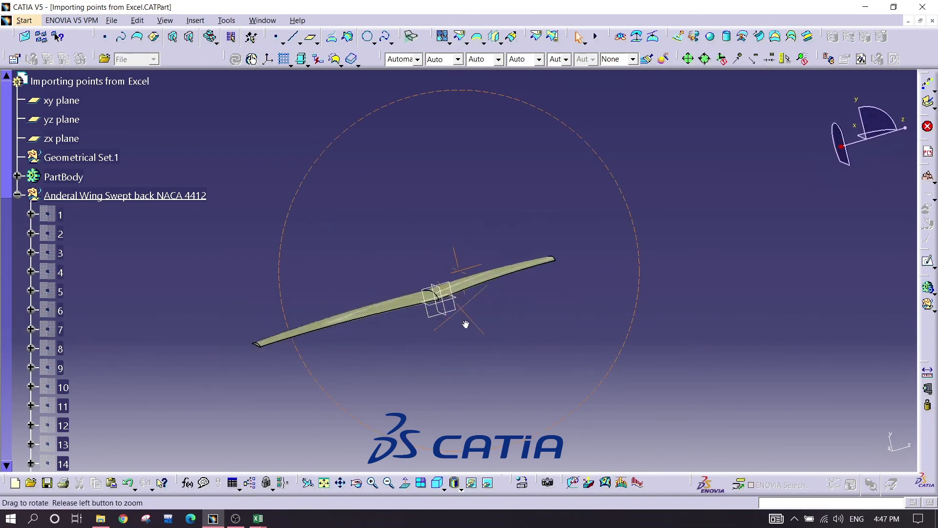
pyautogui.moveTo(466, 325); pyautogui.dragTo(560, 283)
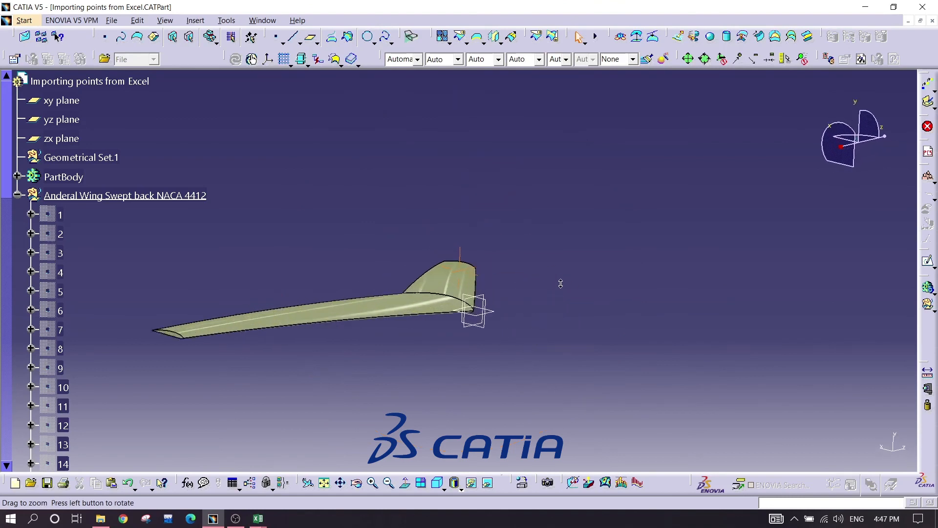
pyautogui.moveTo(561, 282); pyautogui.dragTo(355, 388)
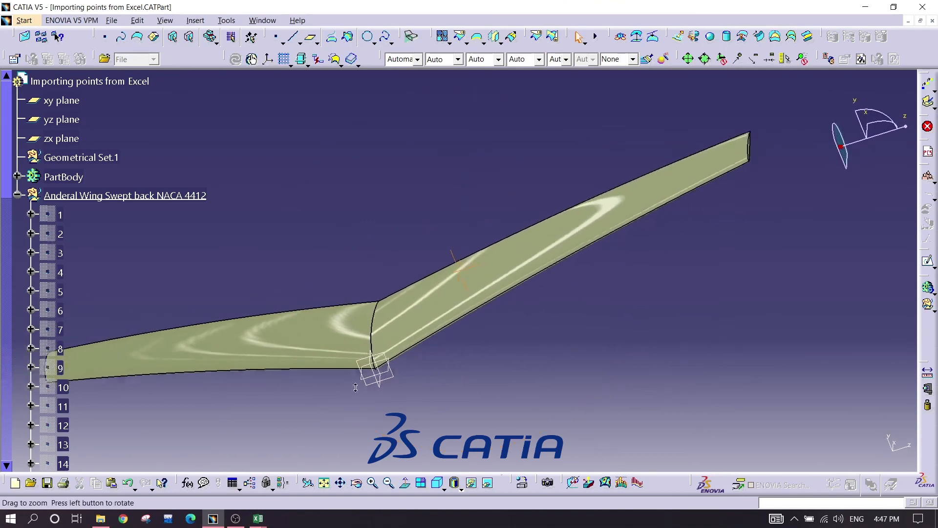